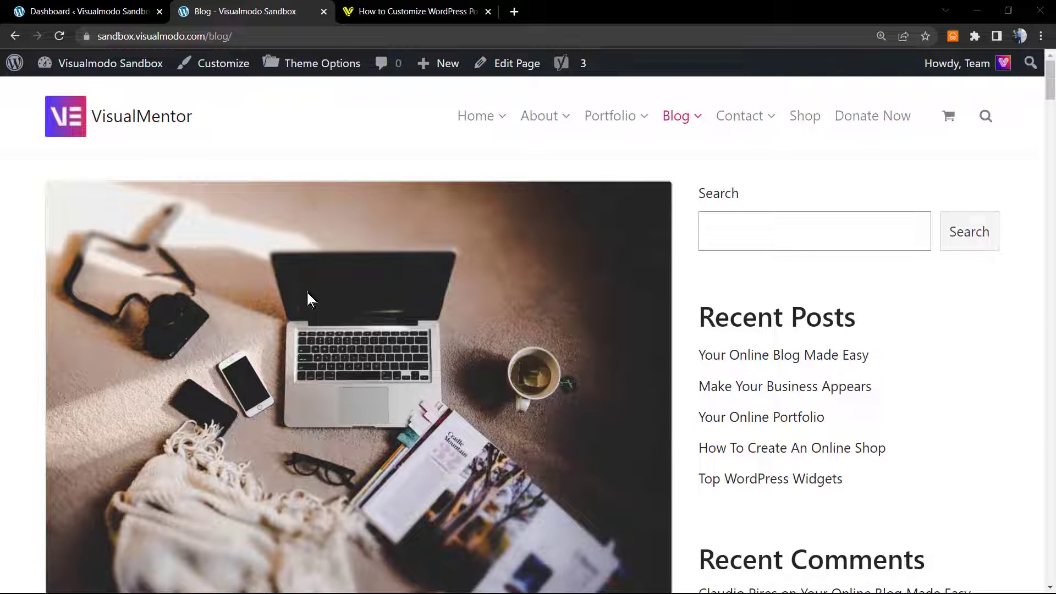
mouse_move(303, 300)
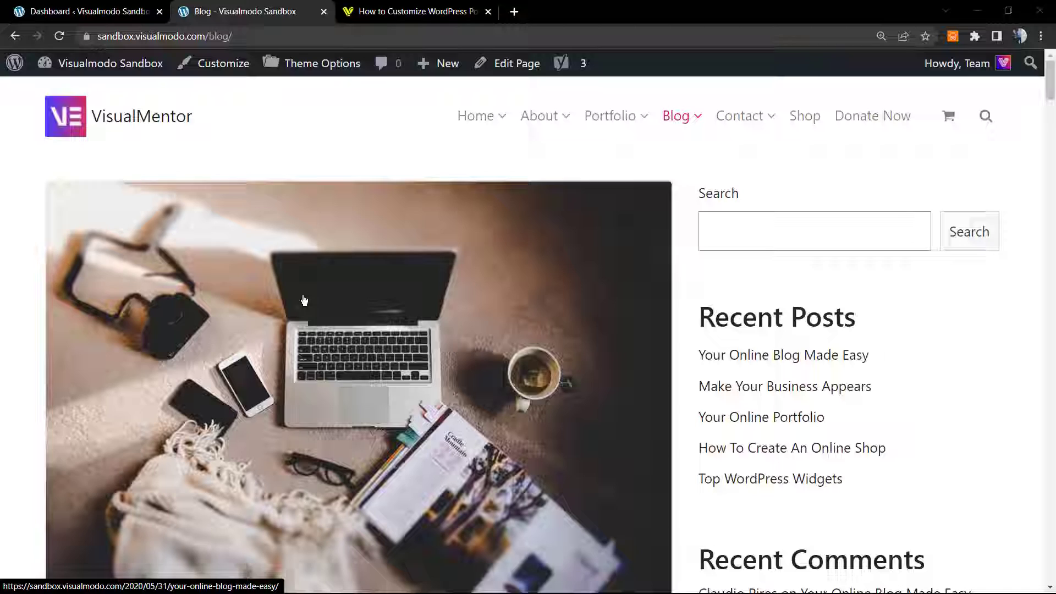
Highlight the 'Your Online Blog Made Easy' and 'Make Your Business Appears' excerpts on the blog index.
scroll("down", 3)
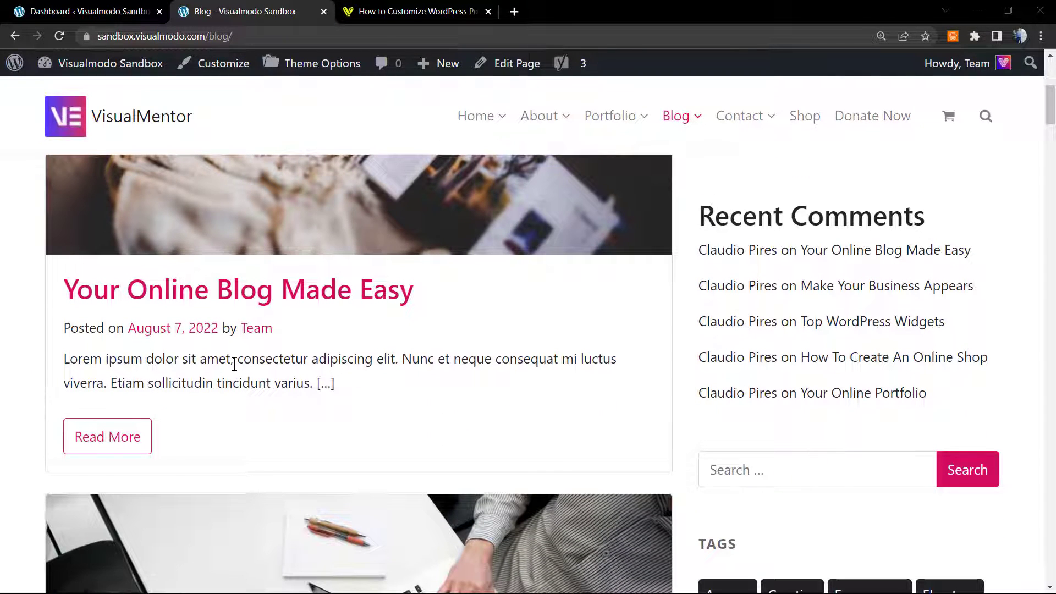
left_click_drag(63, 360, 335, 383)
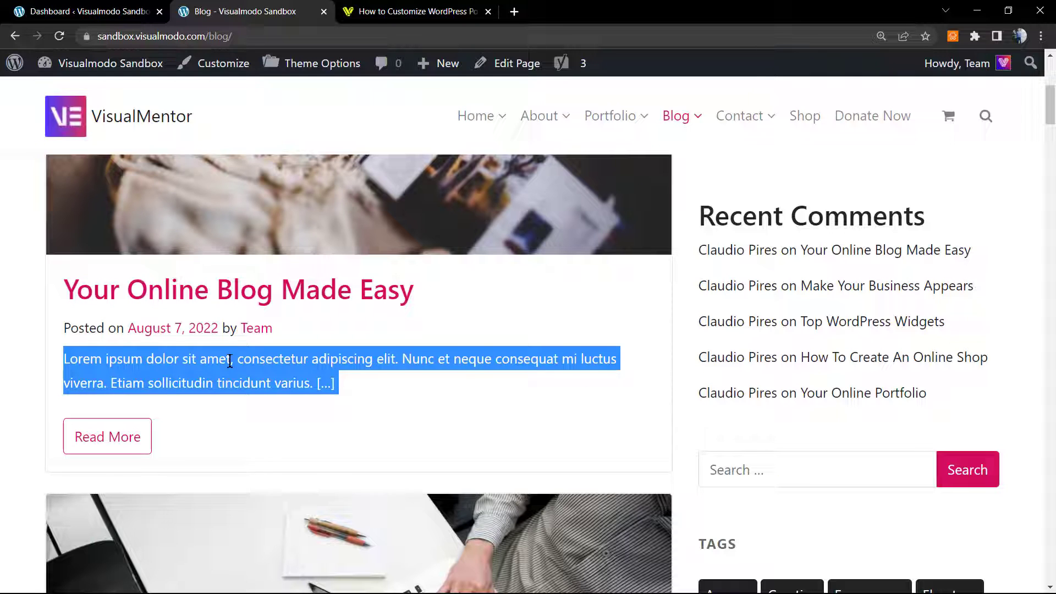
mouse_move(232, 377)
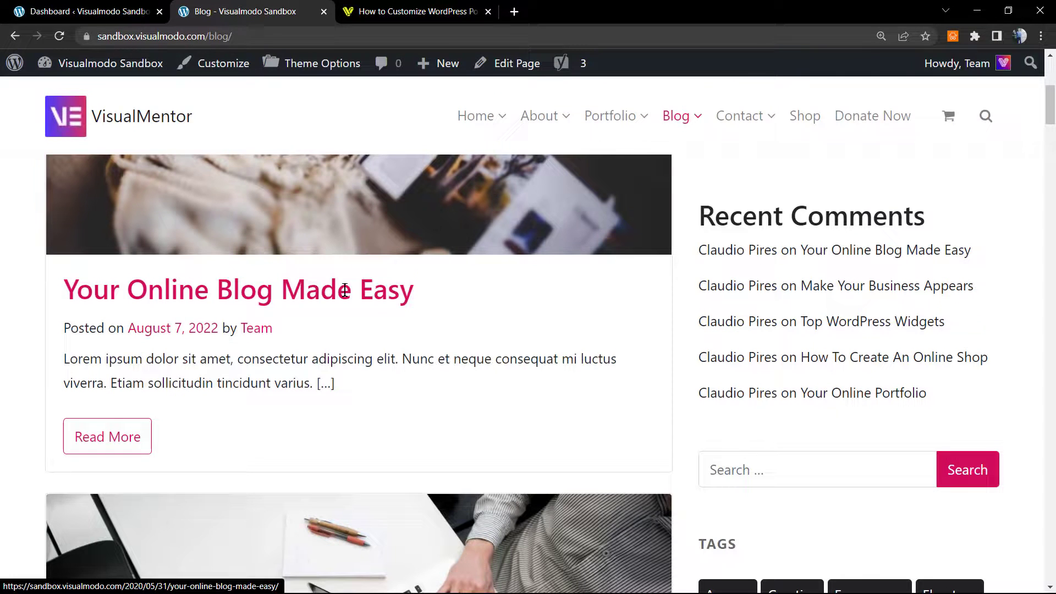
left_click_drag(64, 359, 335, 383)
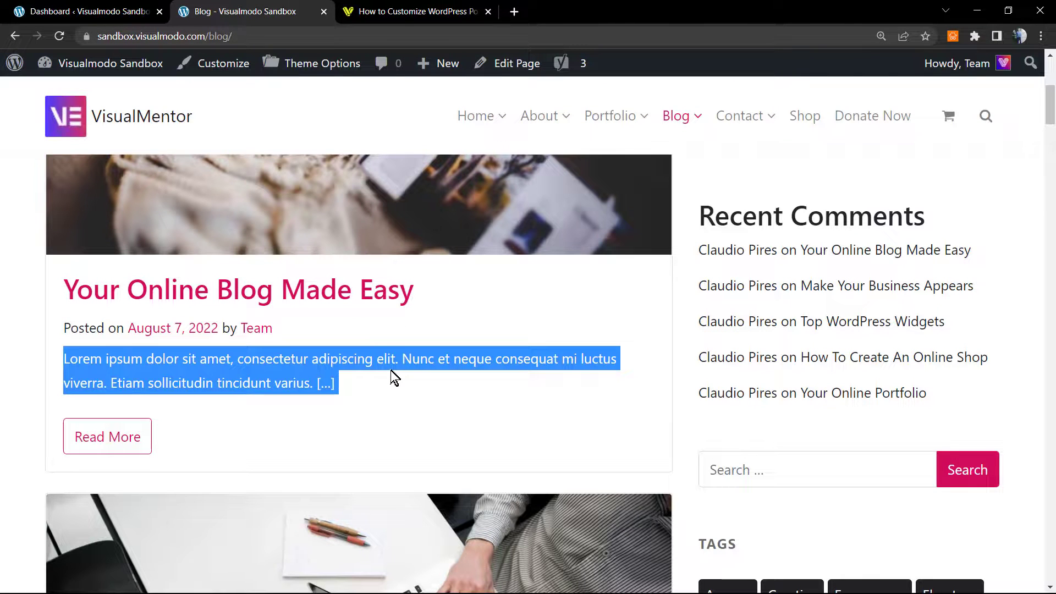
mouse_move(194, 378)
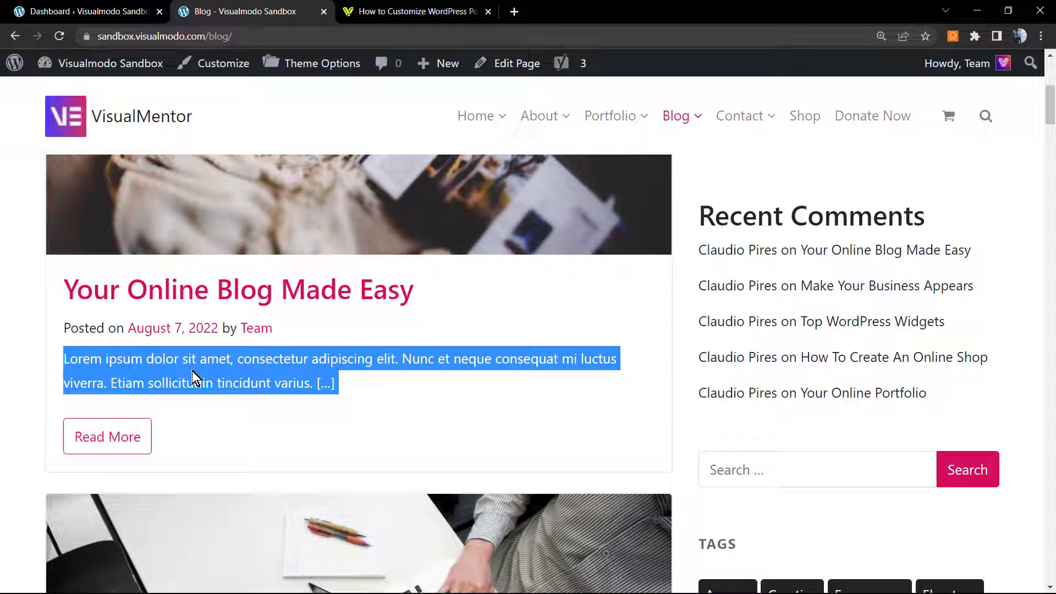
scroll("down", 3)
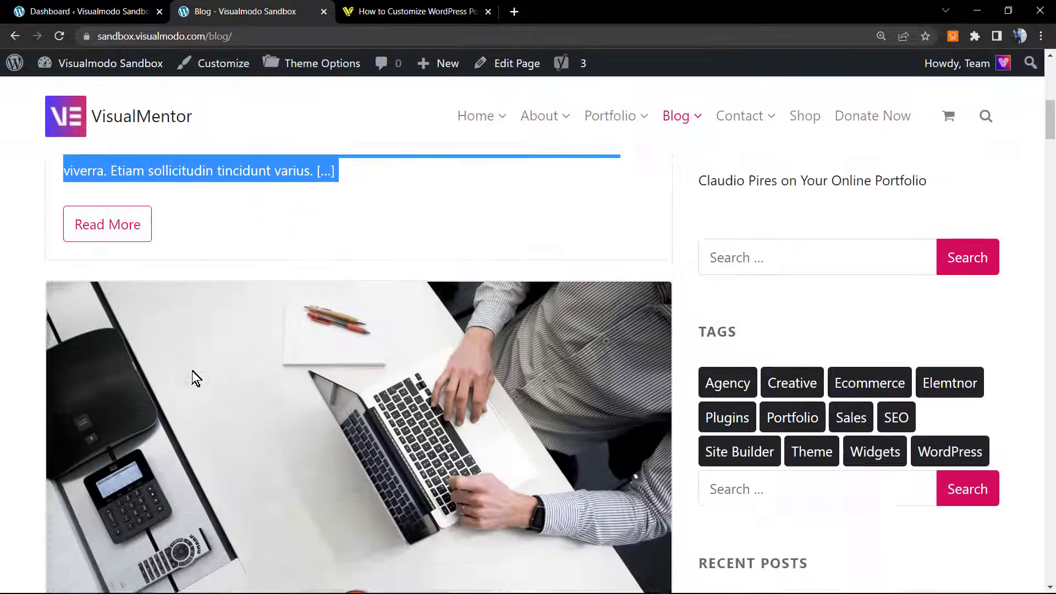
scroll("up", 3)
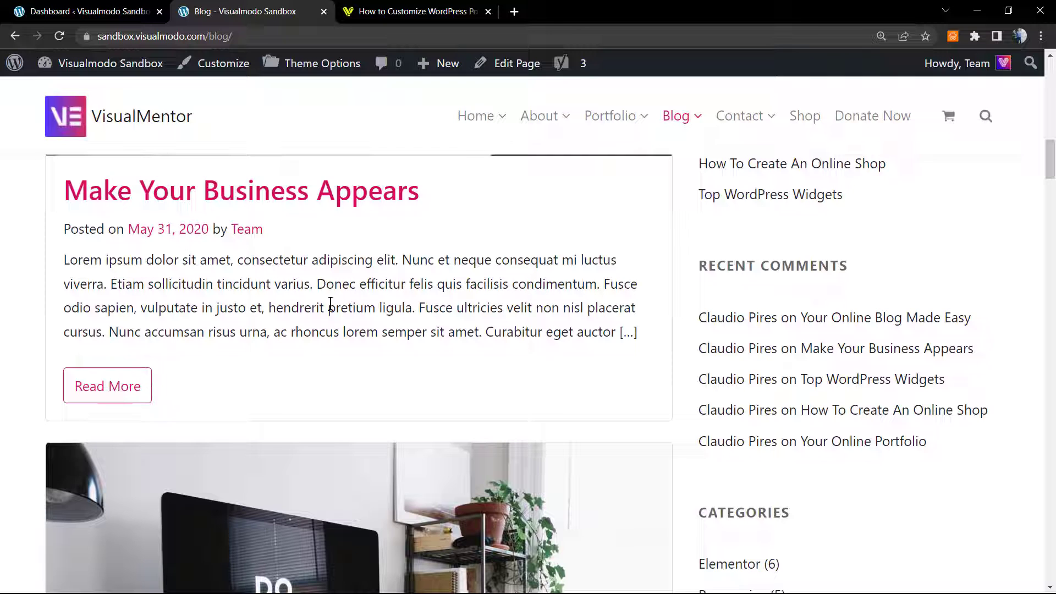
left_click_drag(63, 260, 637, 331)
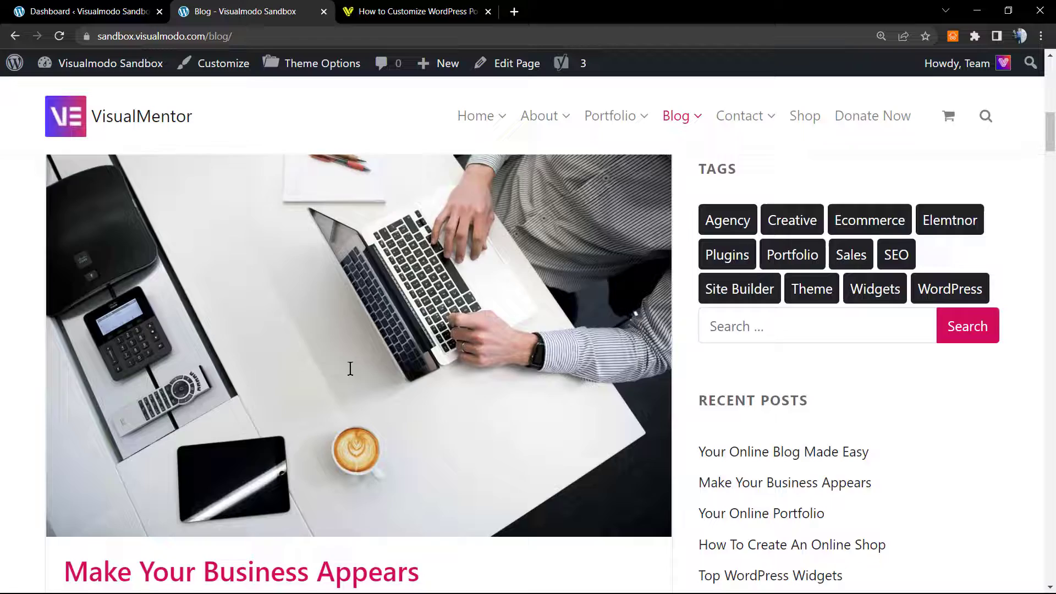
scroll("down", 3)
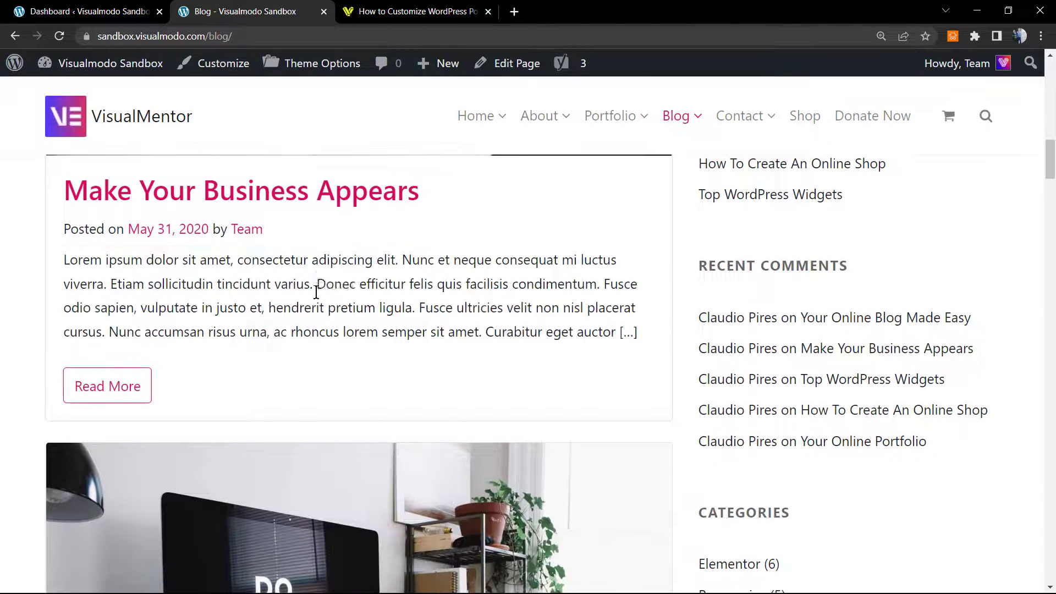
left_click_drag(64, 260, 637, 332)
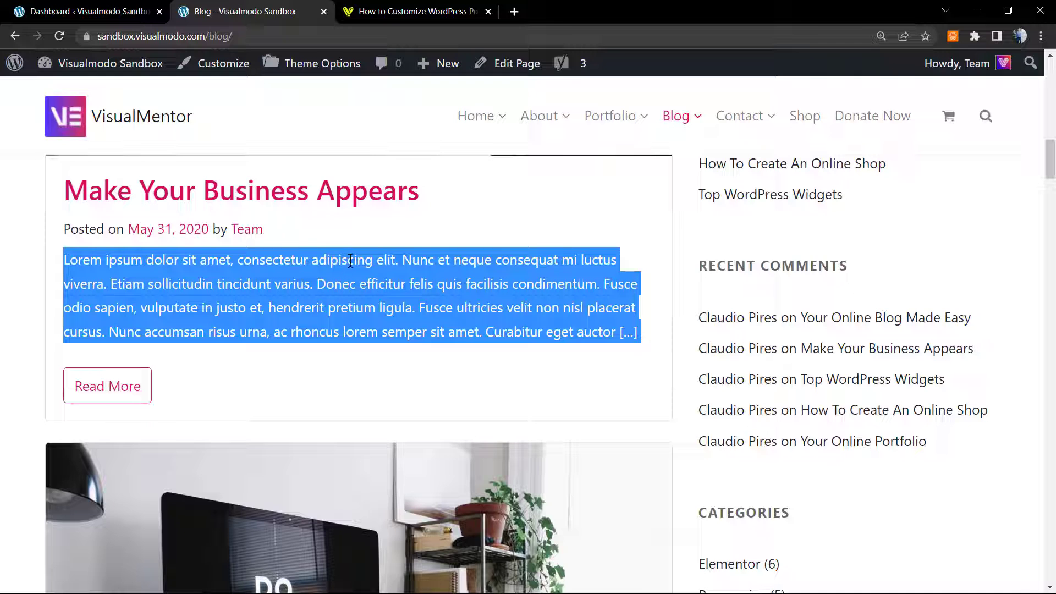
mouse_move(343, 303)
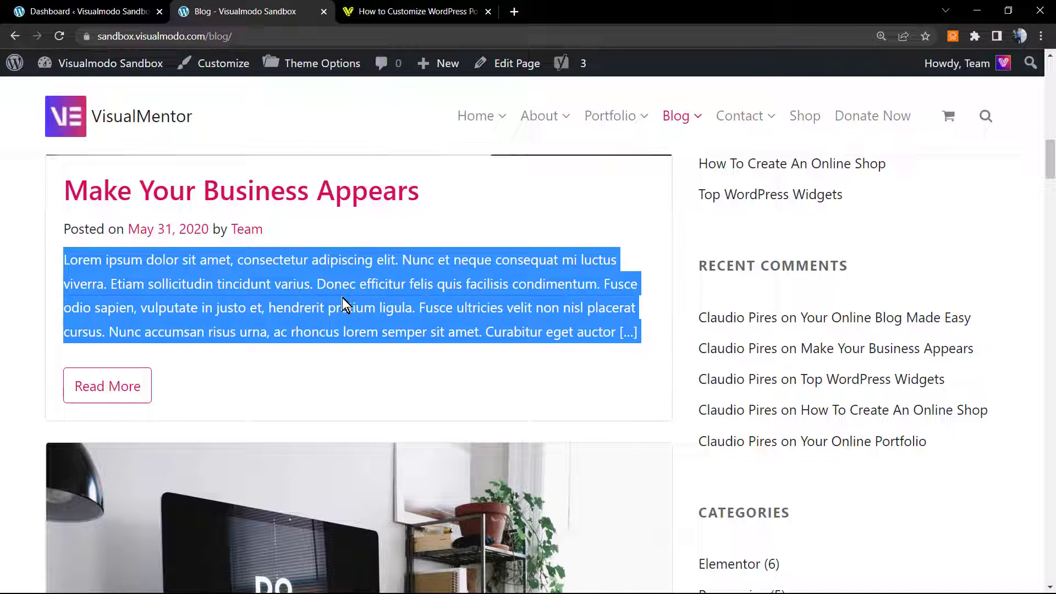
mouse_move(346, 259)
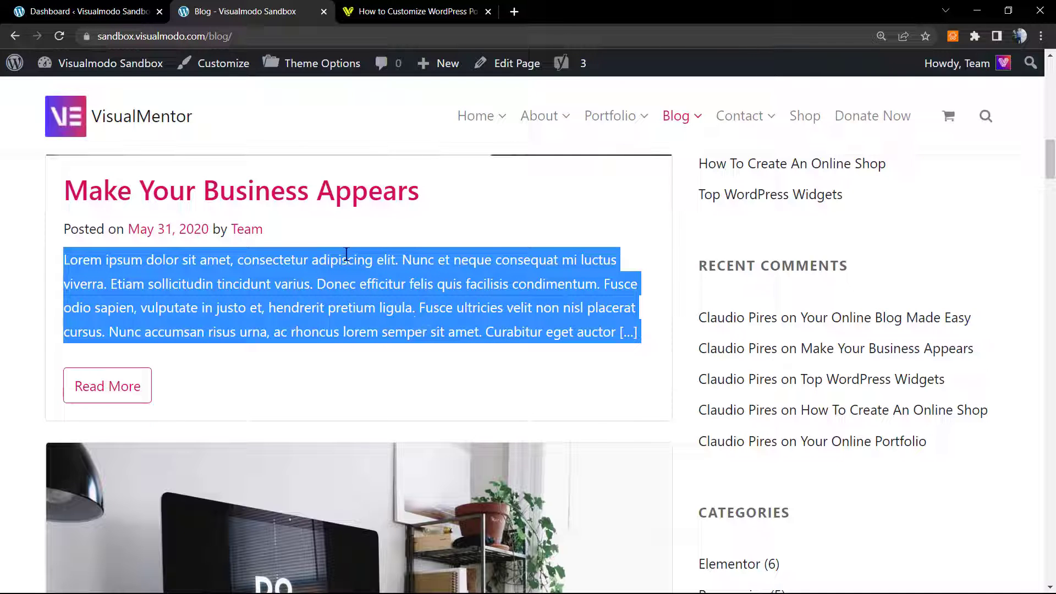
mouse_move(313, 284)
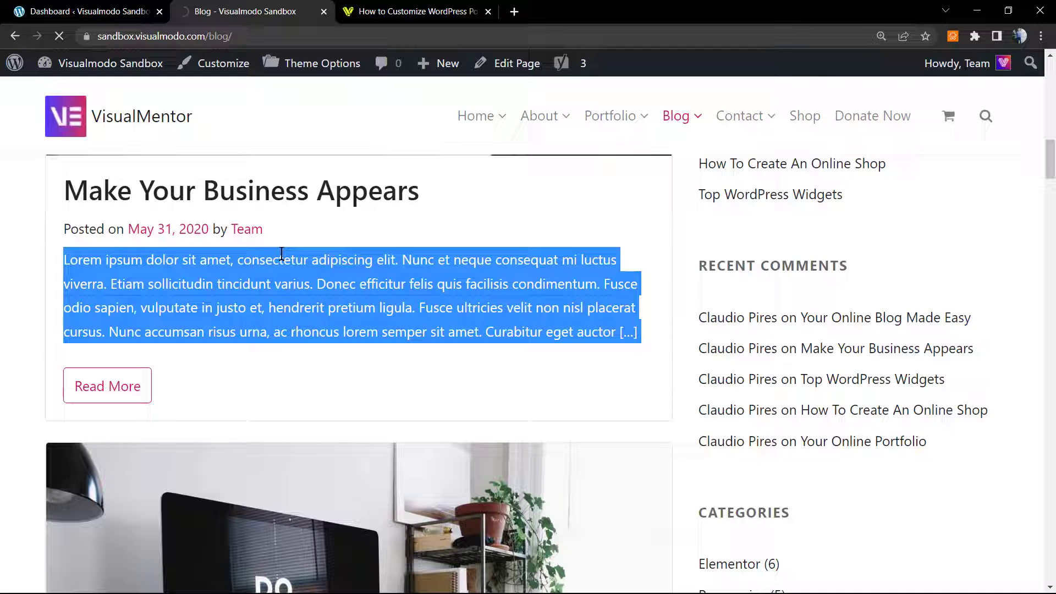
Open 'Make Your Business Appears', highlight its opening paragraph, and return to the blog index.
left_click(107, 386)
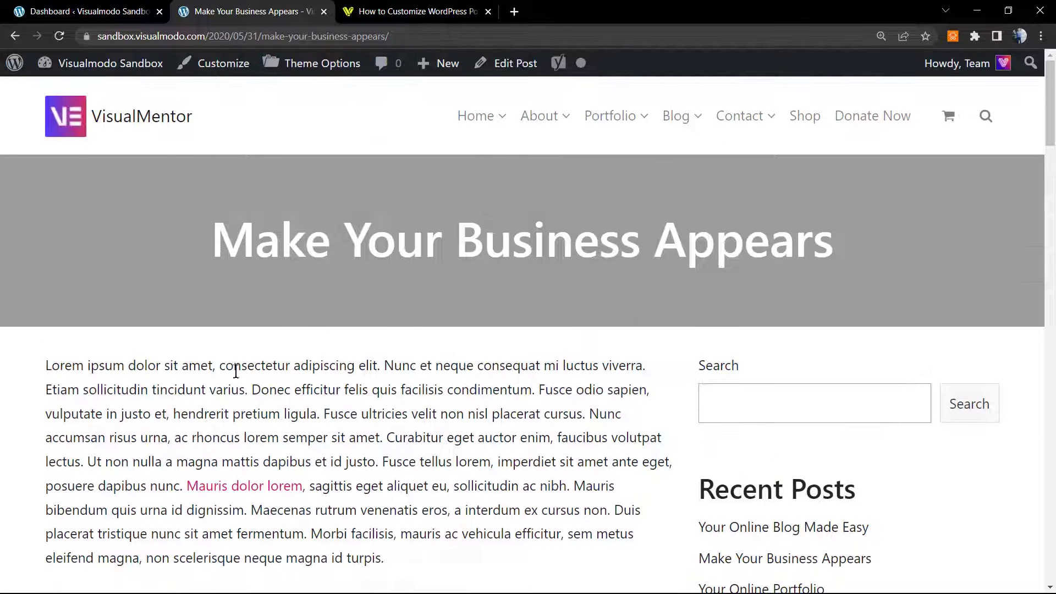
left_click_drag(45, 365, 380, 438)
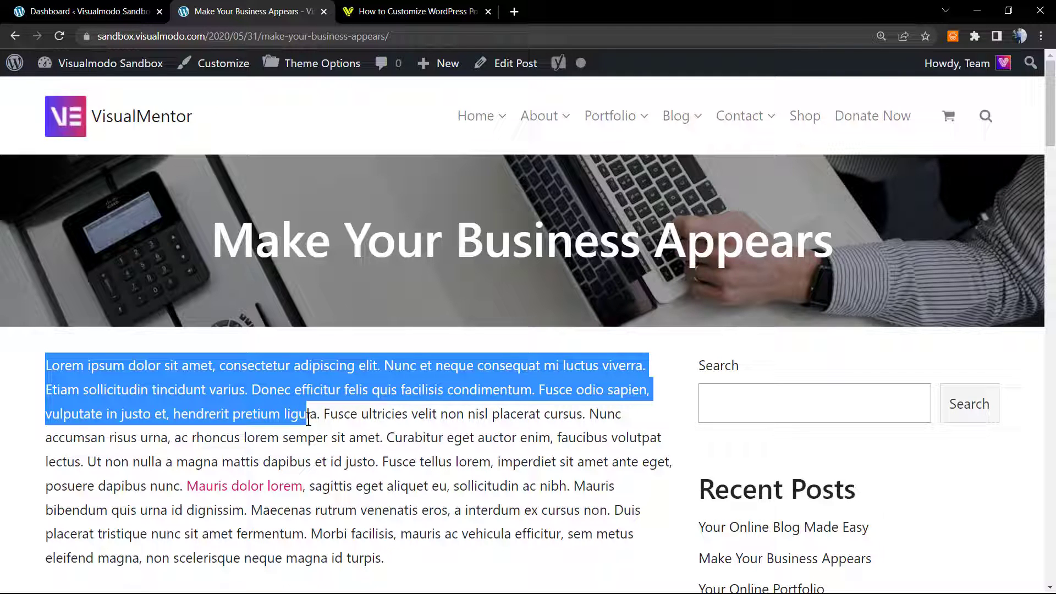
left_click_drag(306, 414, 425, 437)
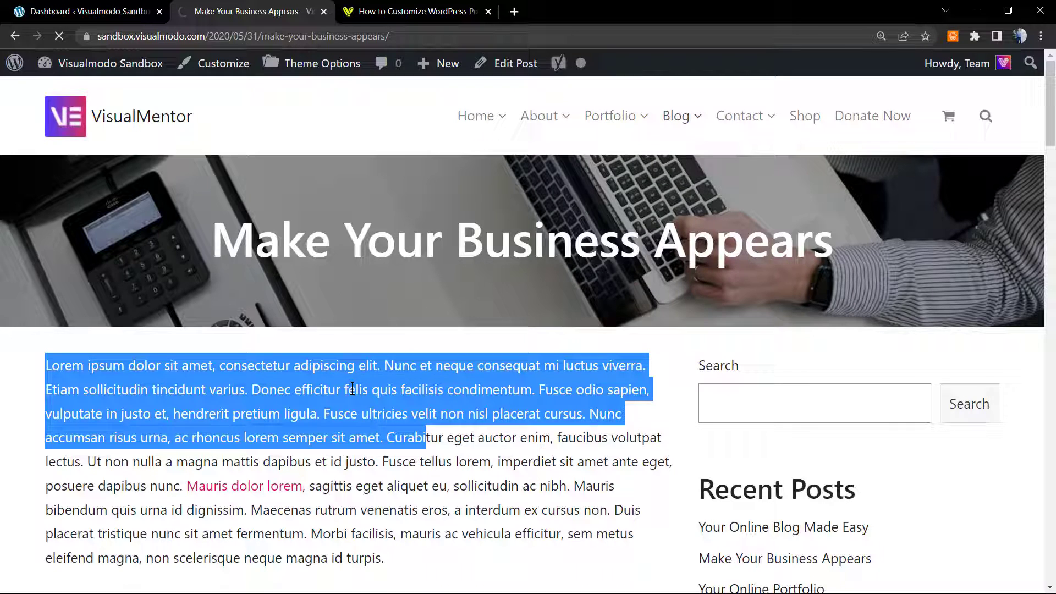
left_click(676, 116)
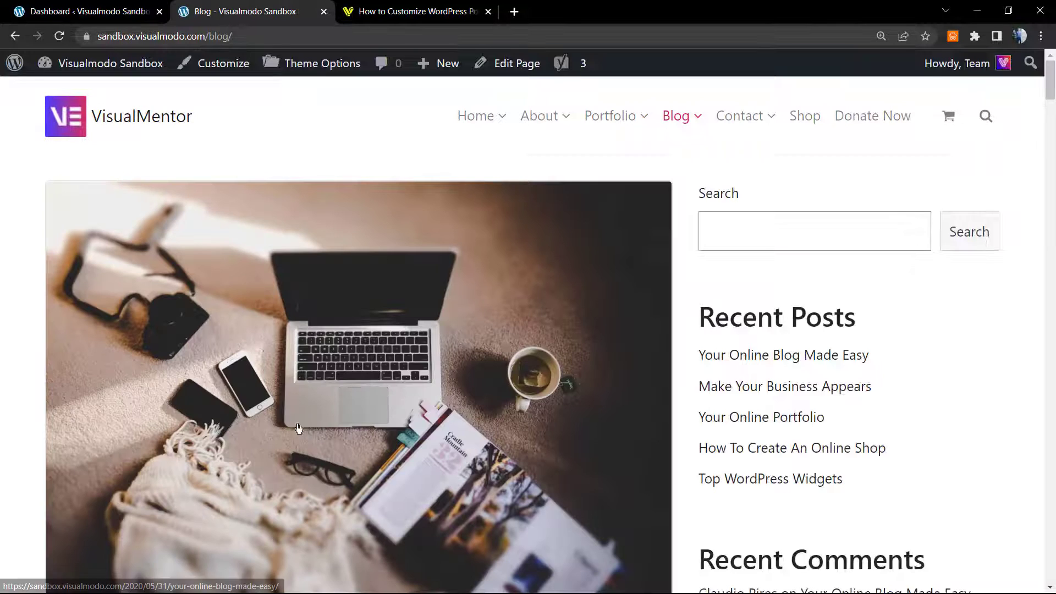
scroll("down", 3)
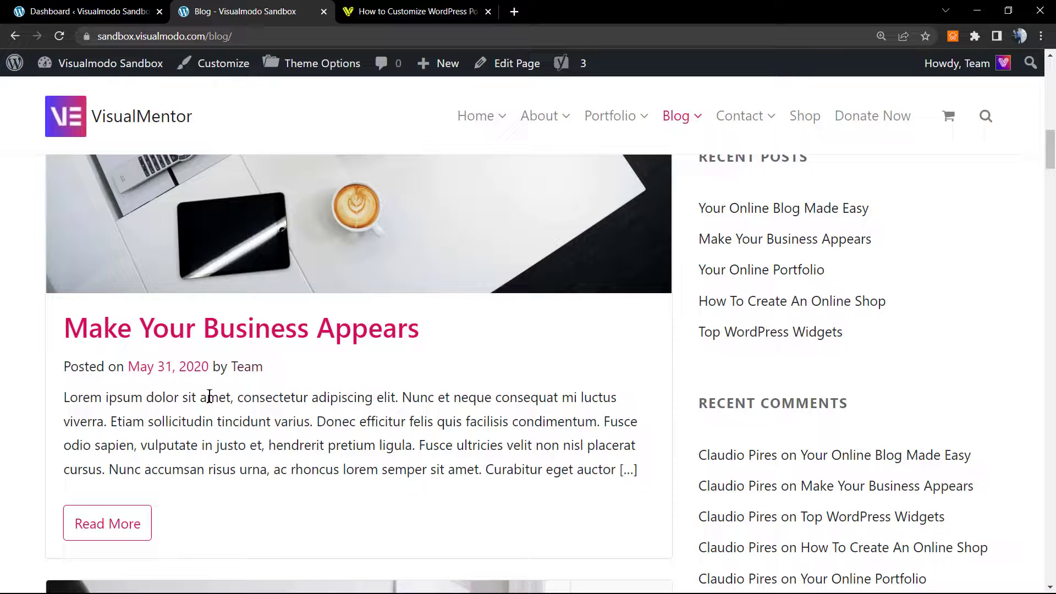
left_click_drag(64, 397, 638, 469)
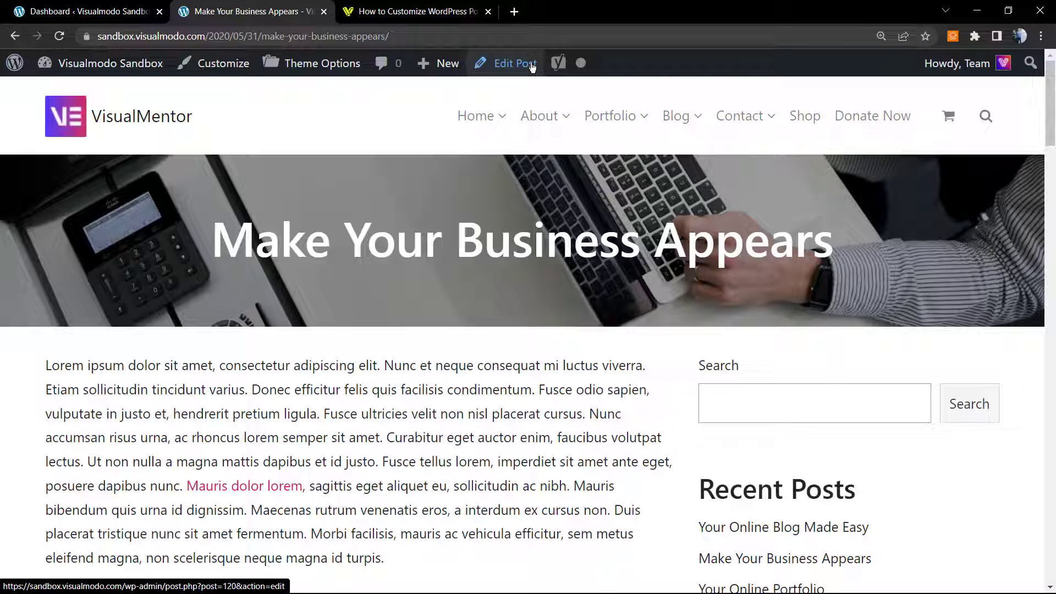
mouse_move(469, 331)
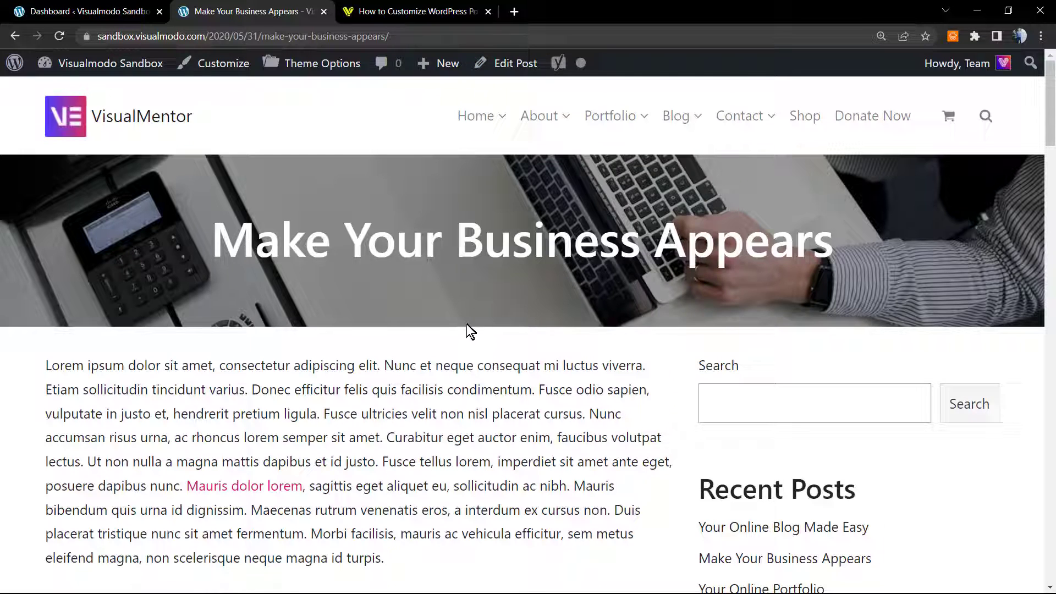
mouse_move(444, 66)
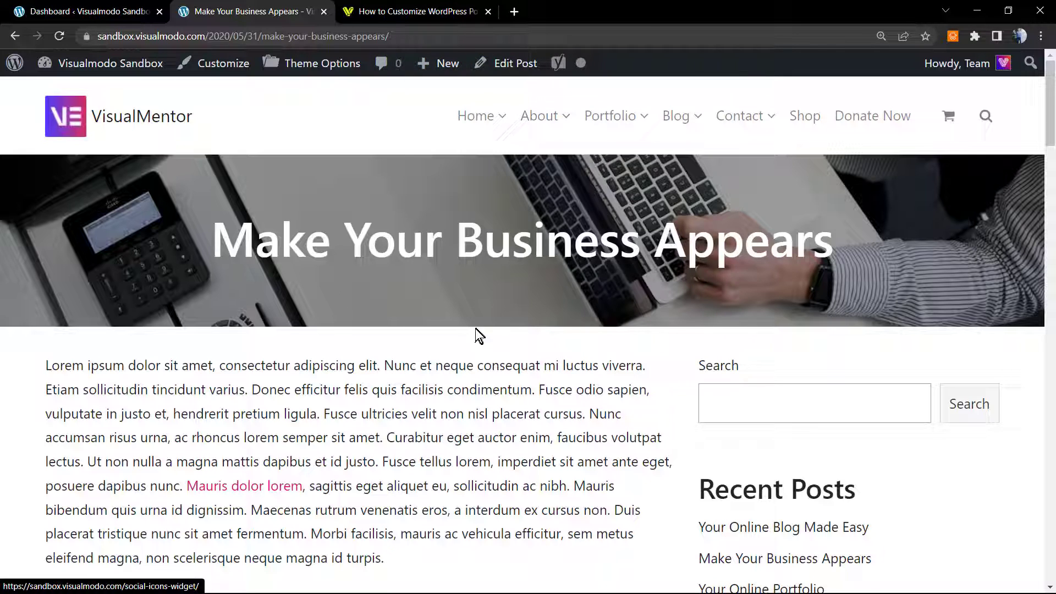
mouse_move(509, 77)
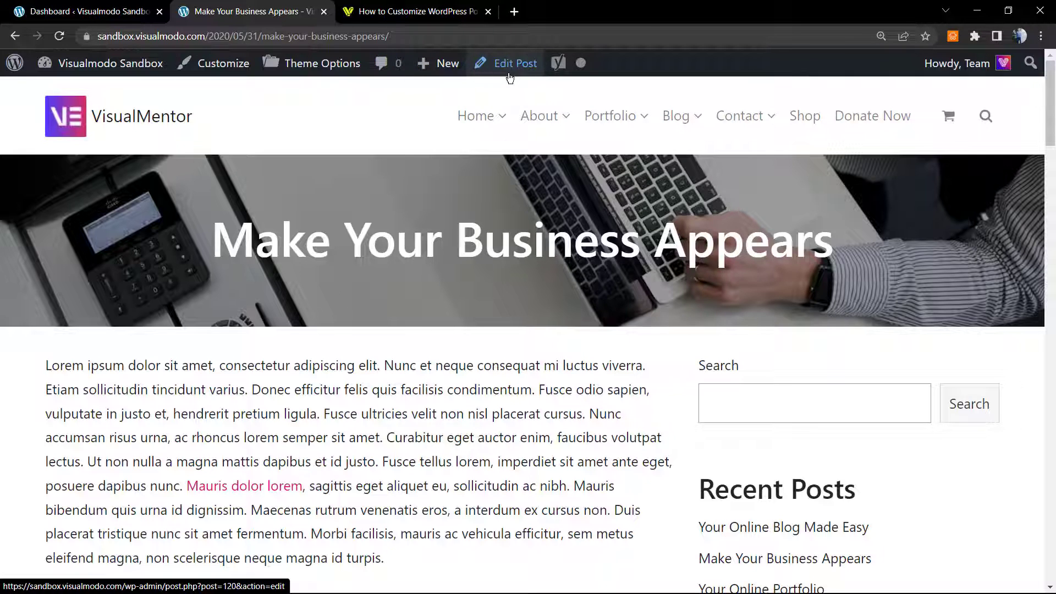
left_click(77, 11)
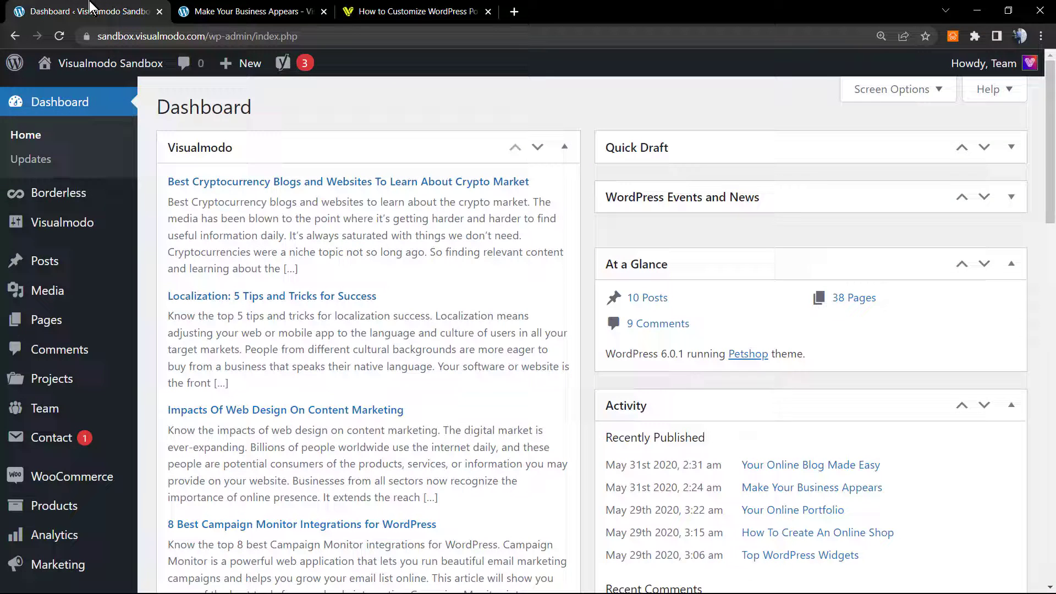
left_click(45, 260)
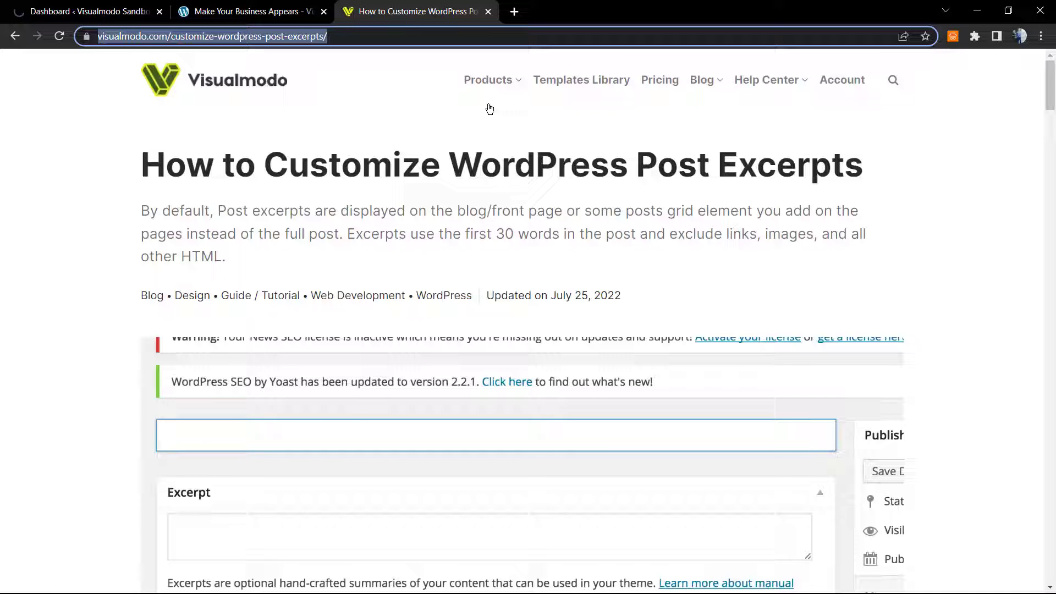
left_click(249, 11)
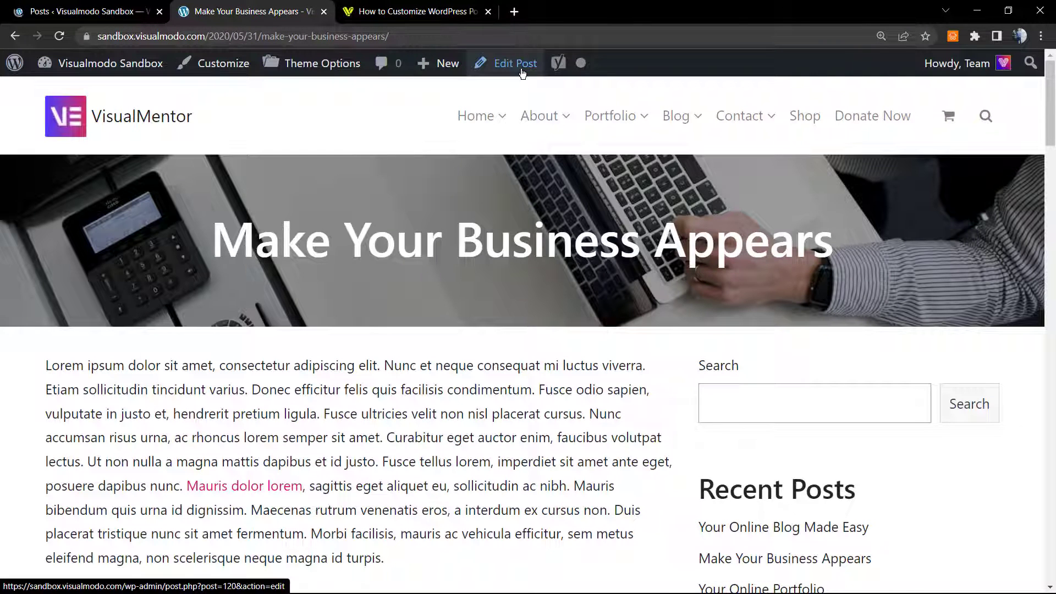
left_click(515, 62)
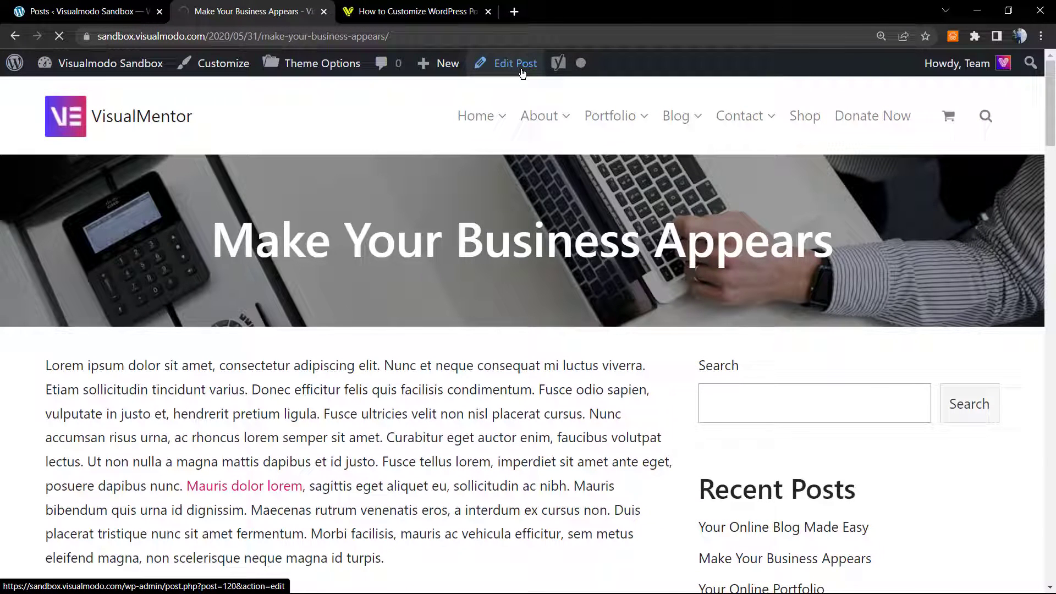
Select the post's opening paragraph and break it after 'condimentum.' into an empty block.
left_click(515, 63)
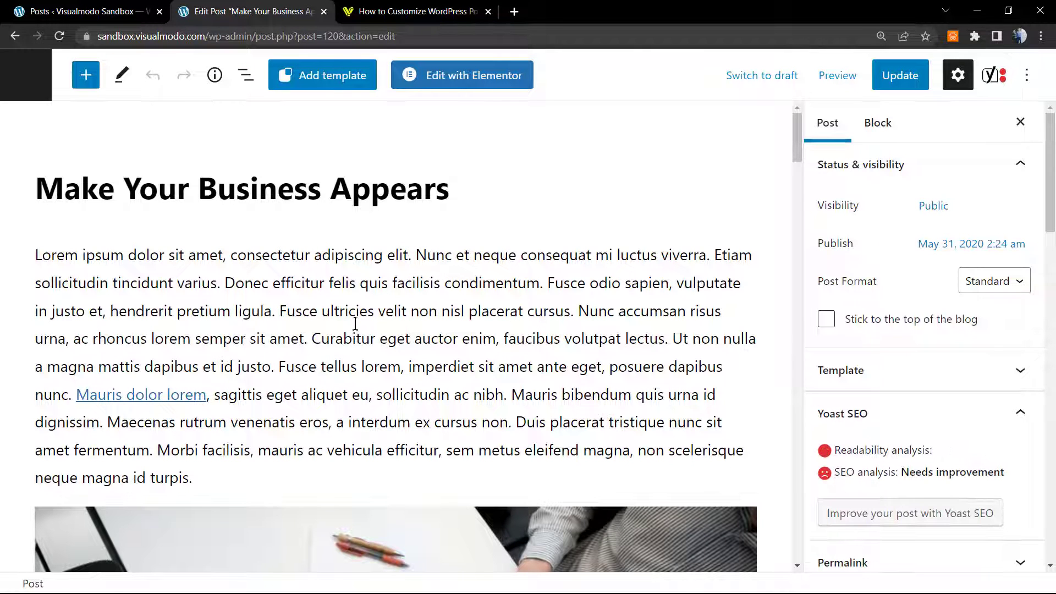
triple_click(354, 322)
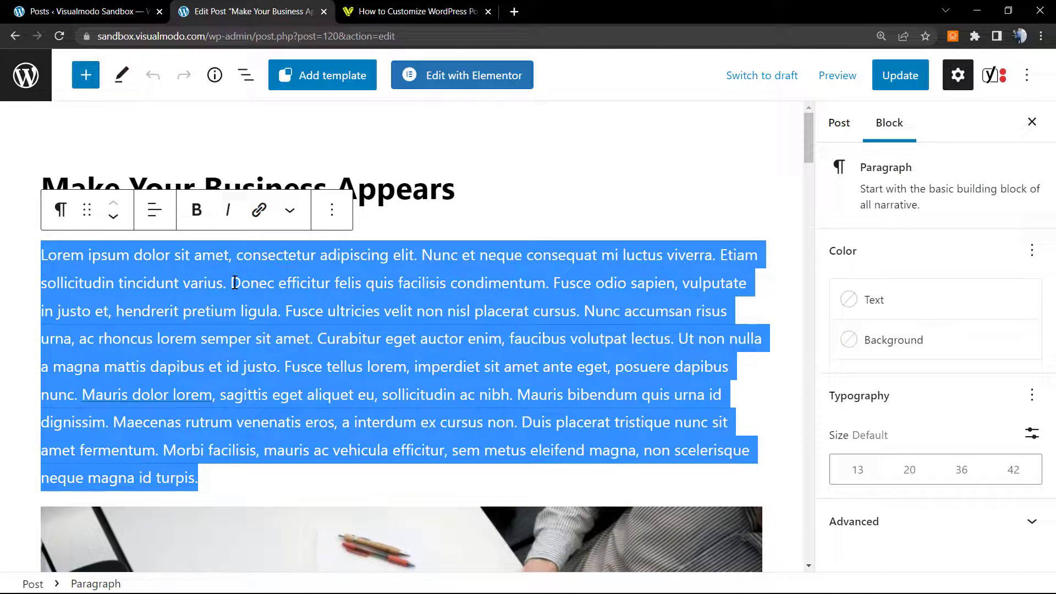
left_click(827, 123)
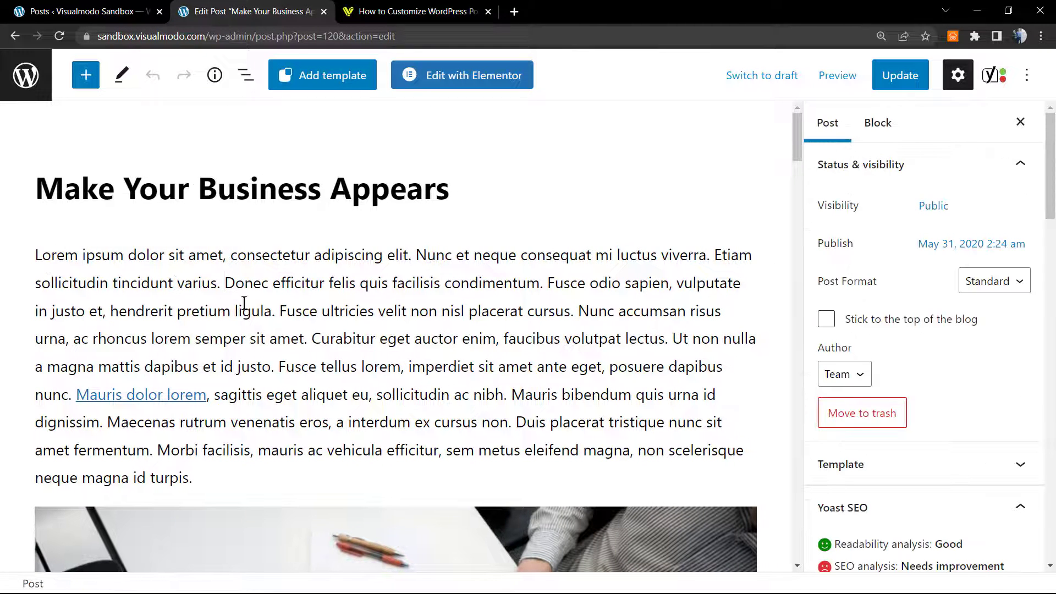
left_click(318, 339)
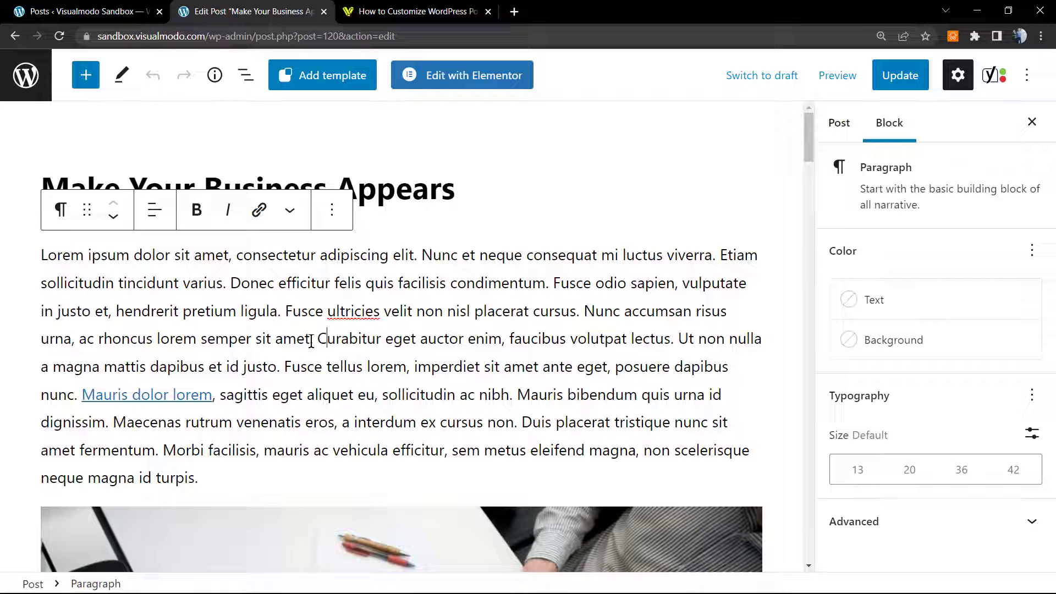
left_click_drag(41, 254, 312, 338)
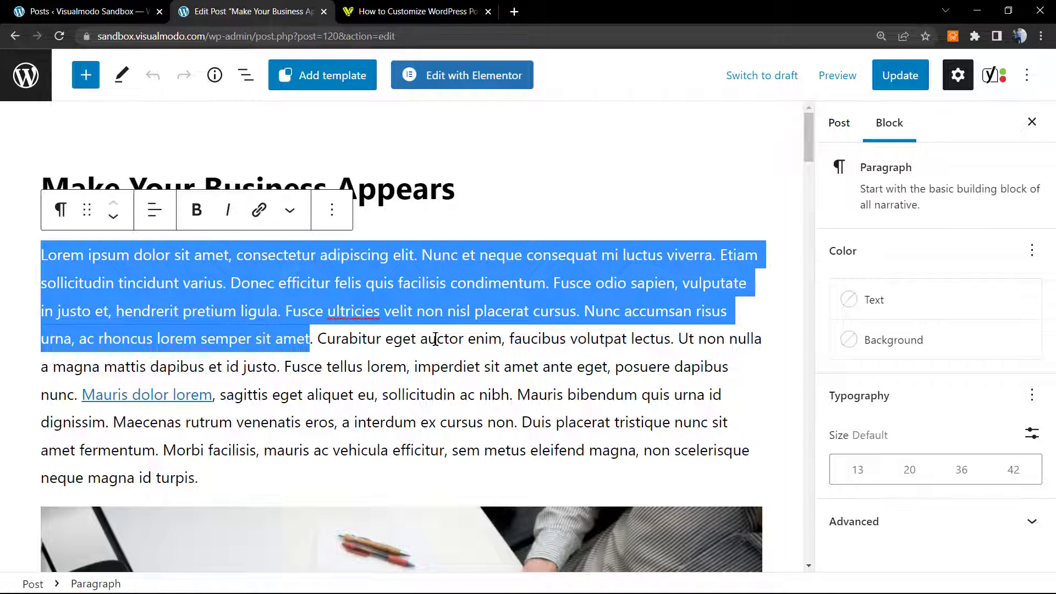
left_click(518, 327)
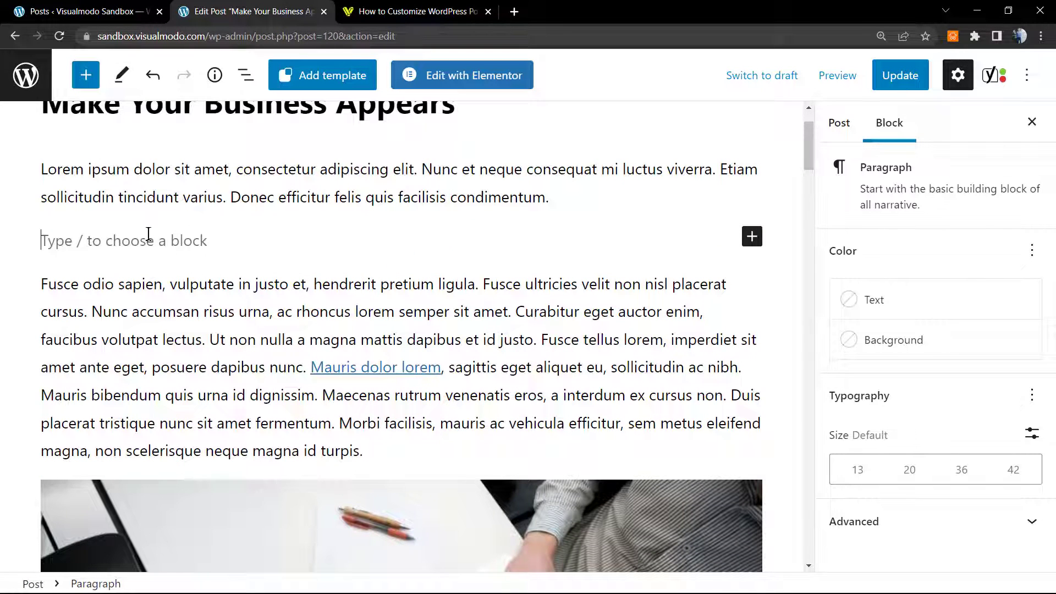
mouse_move(752, 237)
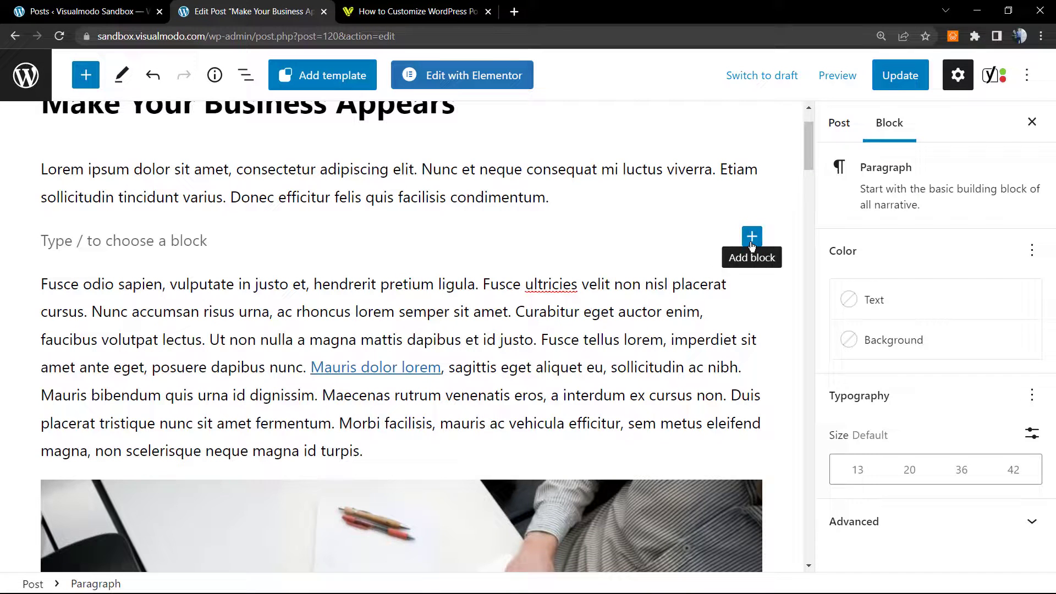
Insert the More block, found by searching 'more', into the empty block and save.
left_click(751, 237)
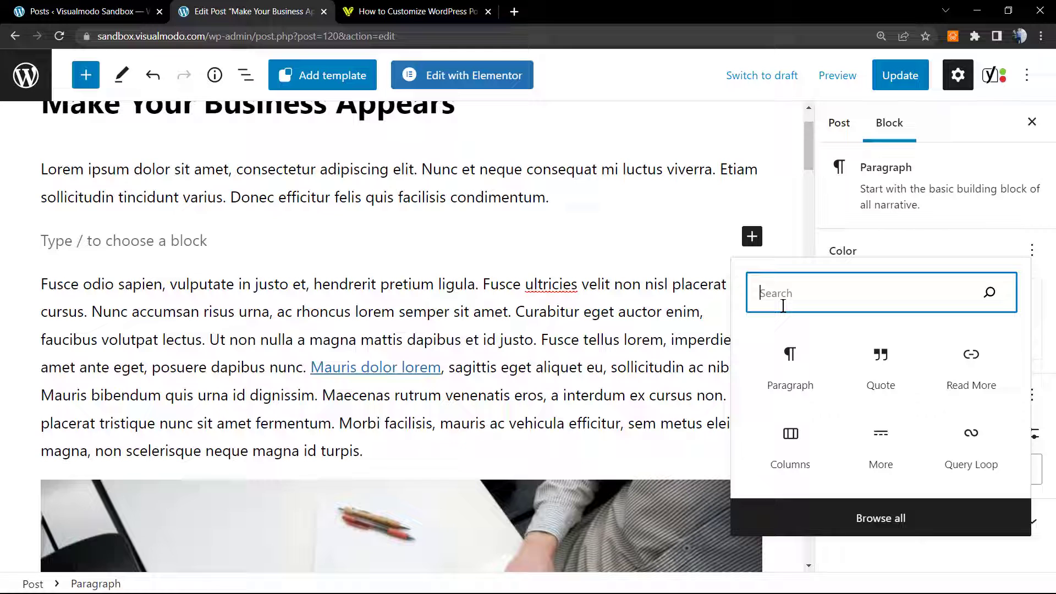
type("more")
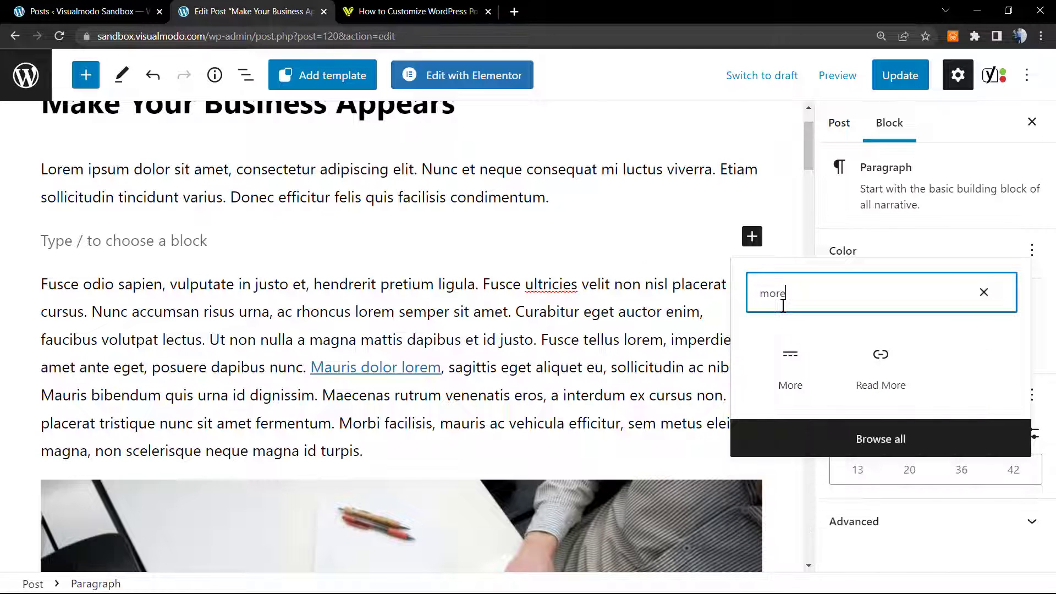
mouse_move(790, 361)
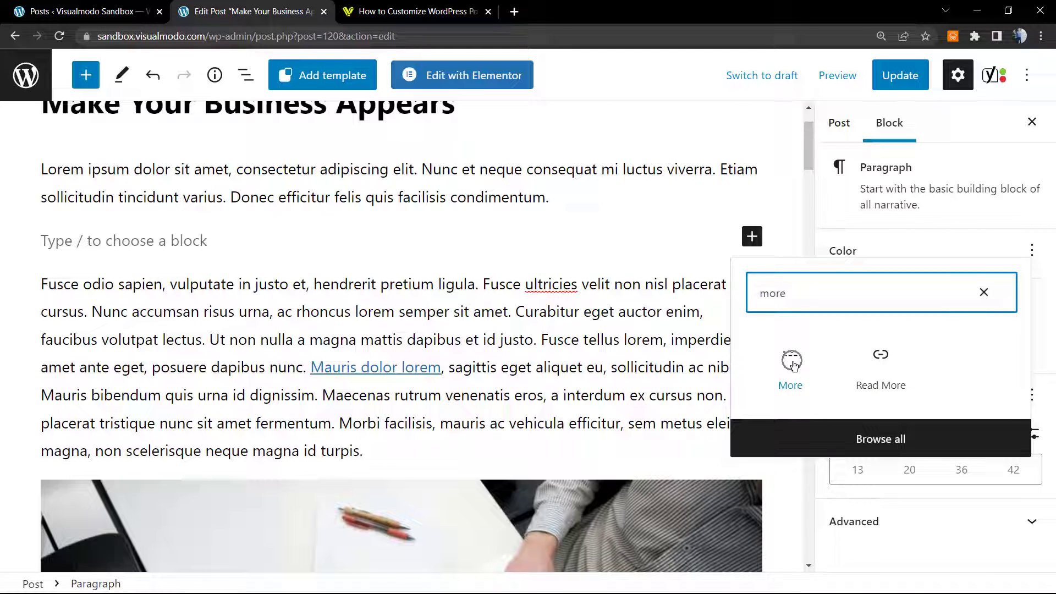
left_click(790, 364)
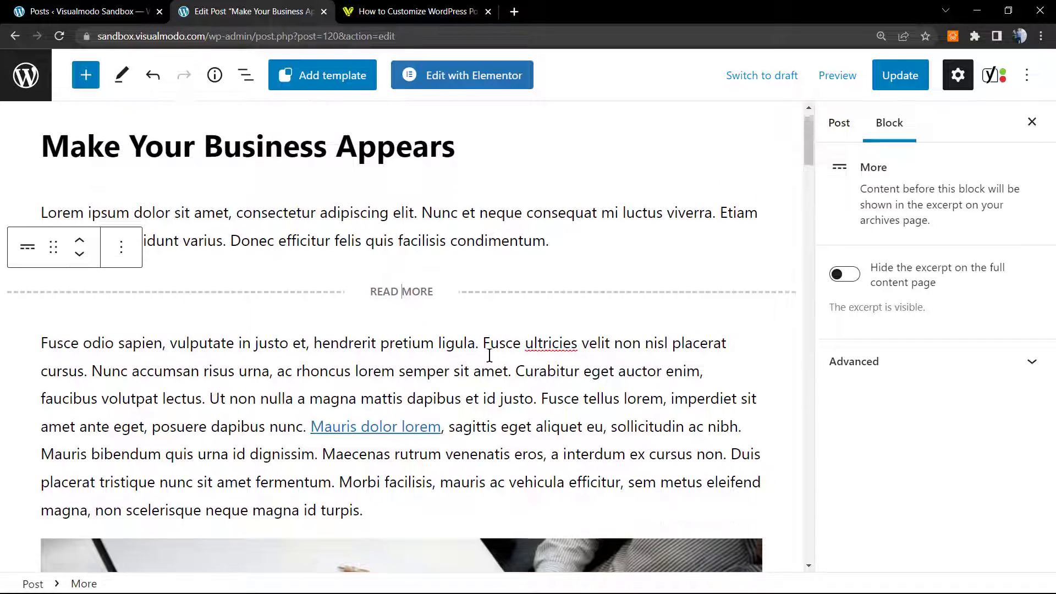
left_click(900, 75)
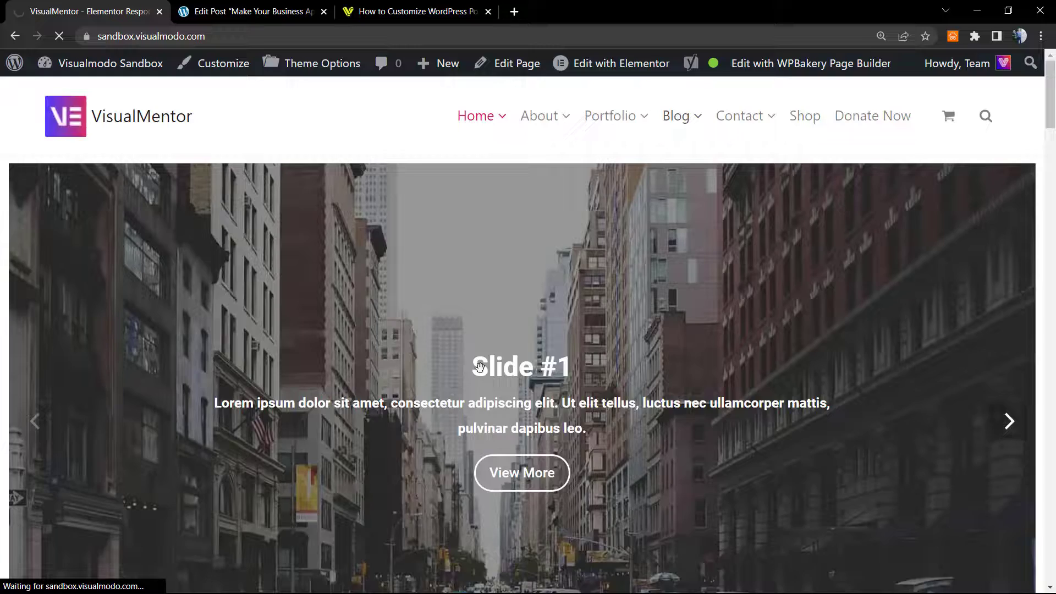
Open Blog and highlight the 'Make Your Business Appears' excerpt's last word, condimentum.
left_click(676, 116)
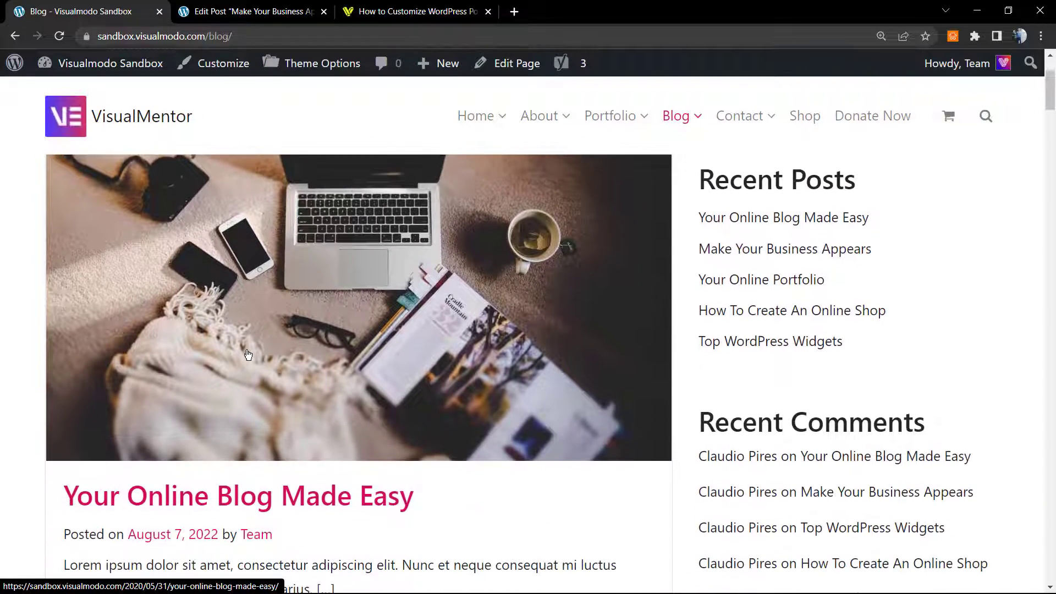
scroll("down", 3)
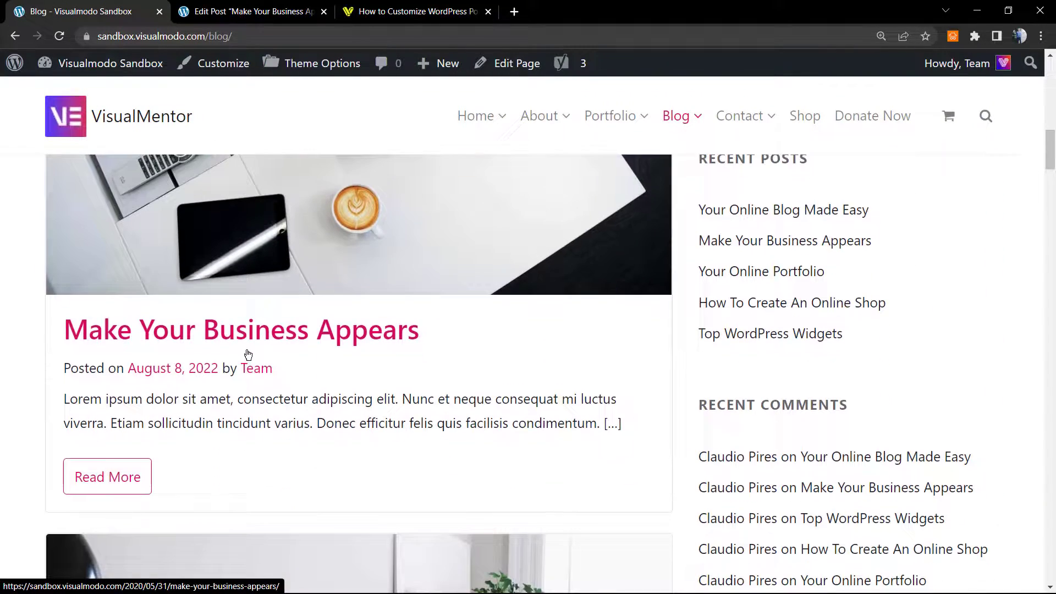
left_click_drag(63, 398, 612, 422)
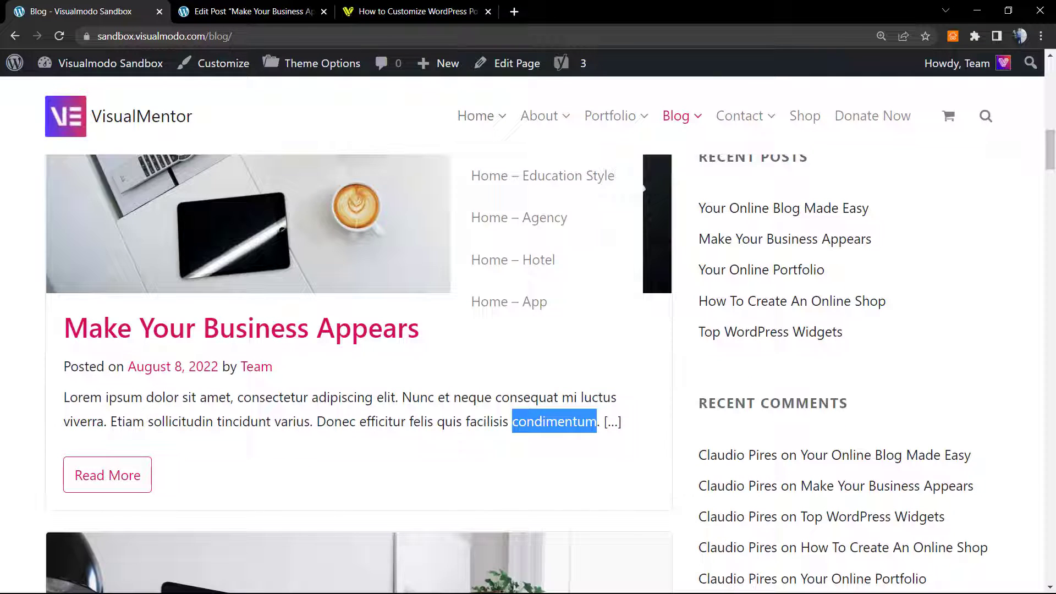
Back in the post editor, select the More break to view its settings.
left_click(261, 11)
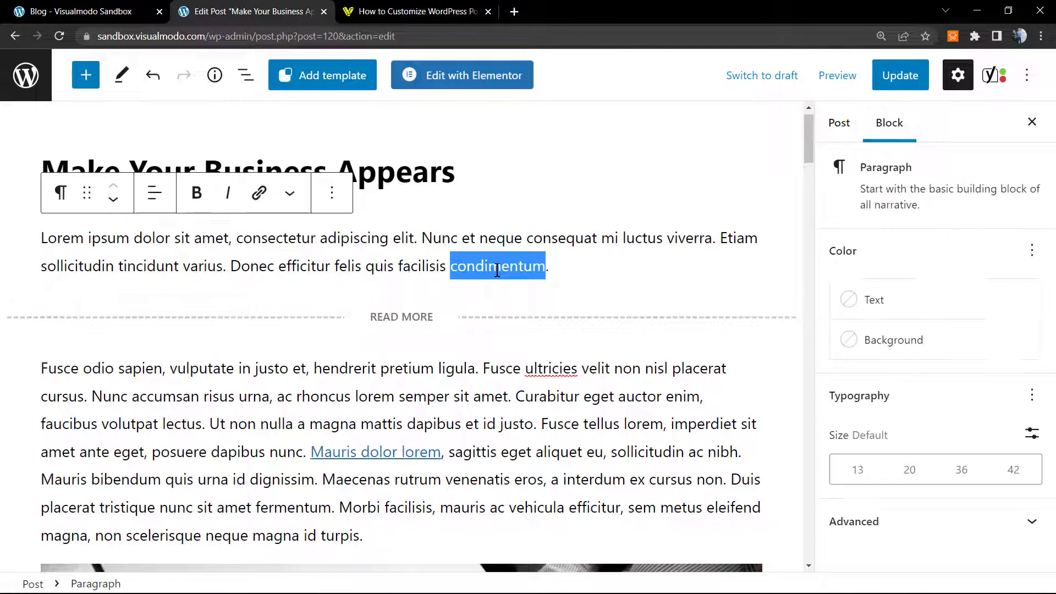
left_click(401, 317)
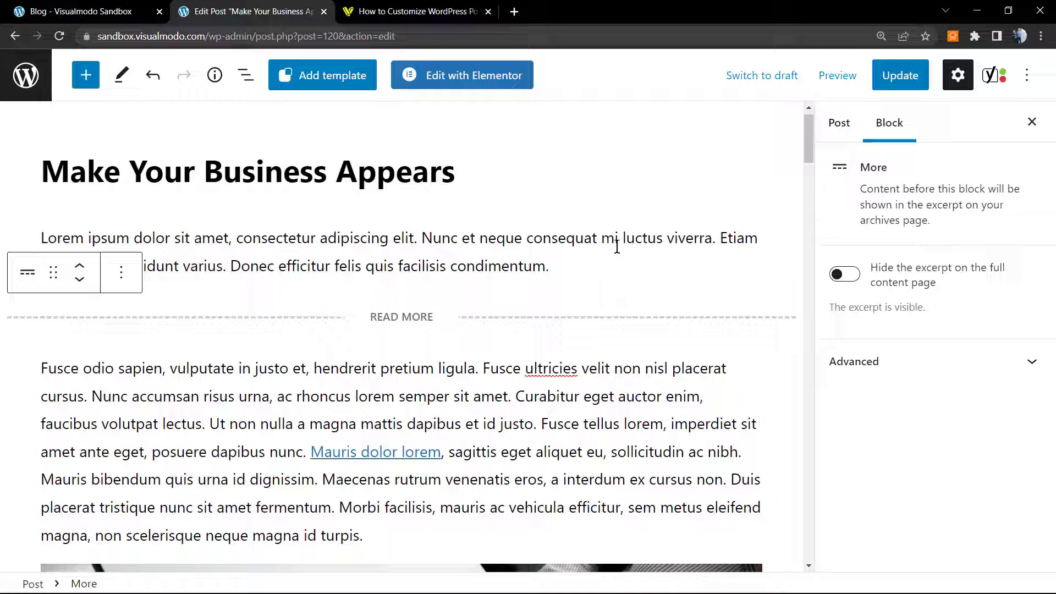
mouse_move(419, 316)
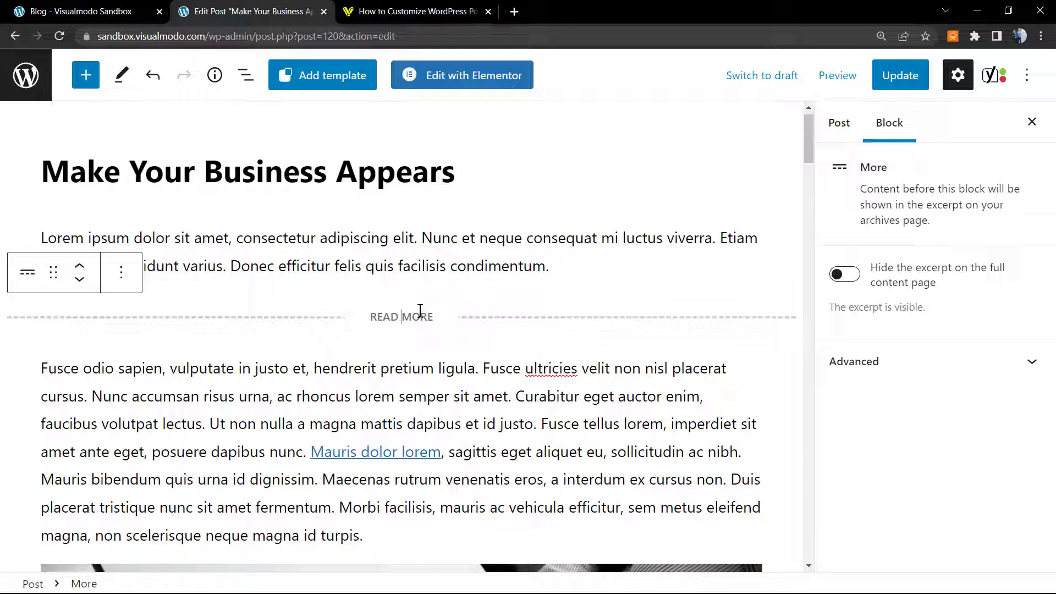
mouse_move(403, 317)
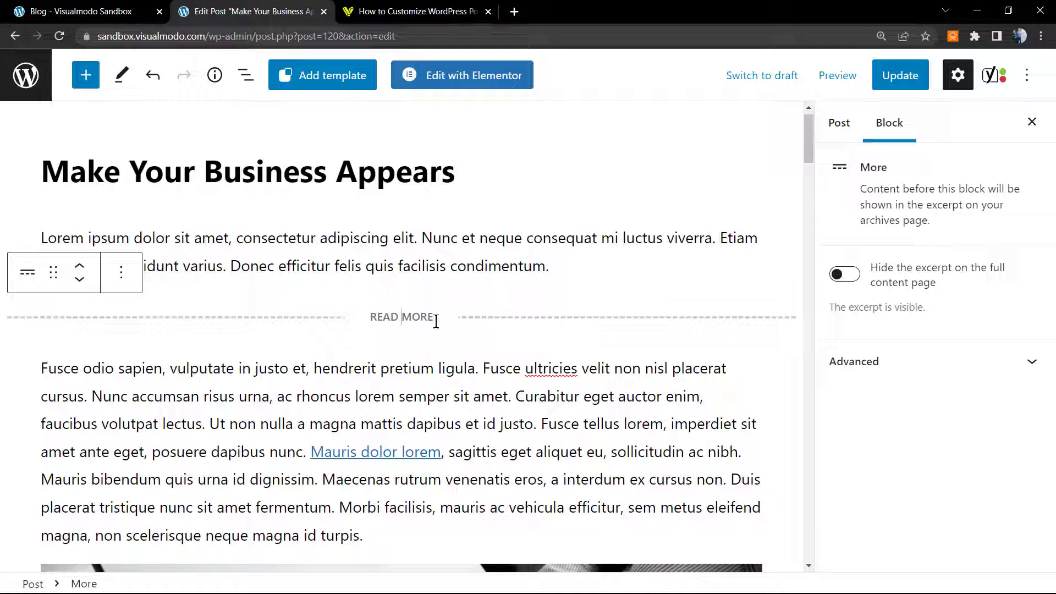
mouse_move(389, 257)
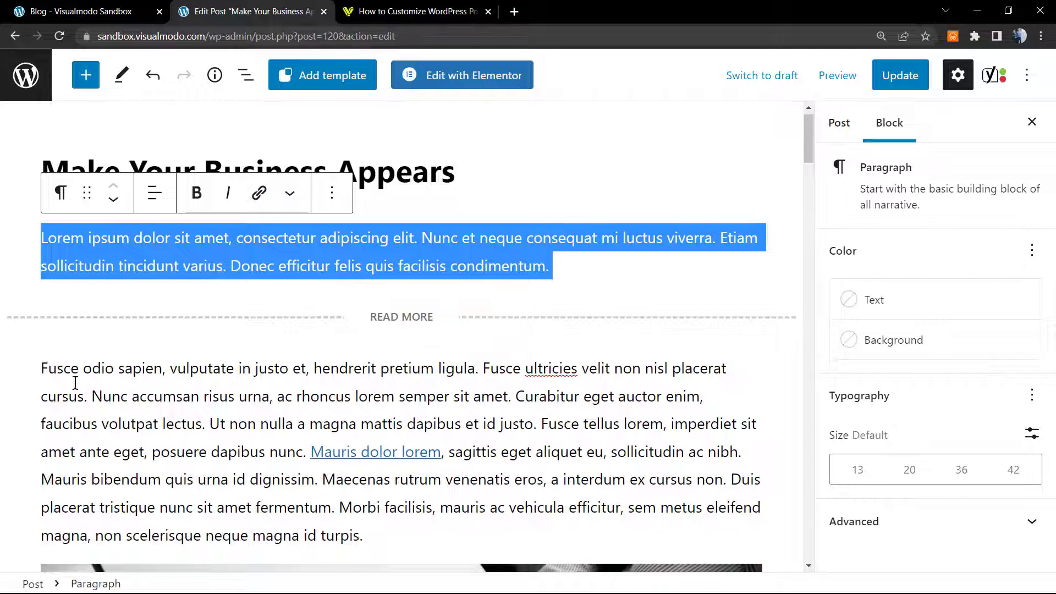
scroll("down", 3)
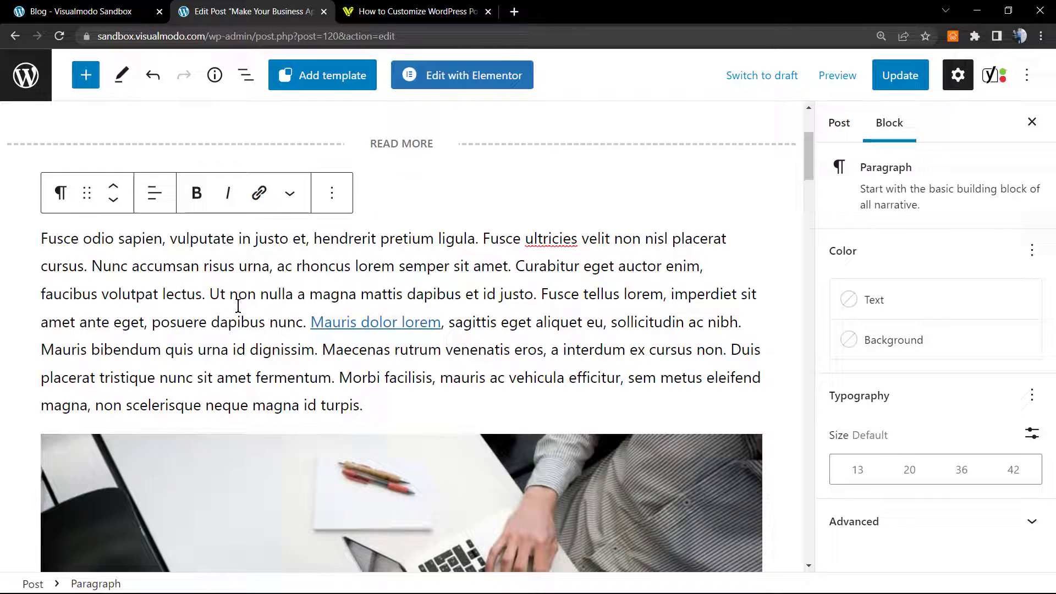
scroll("up", 3)
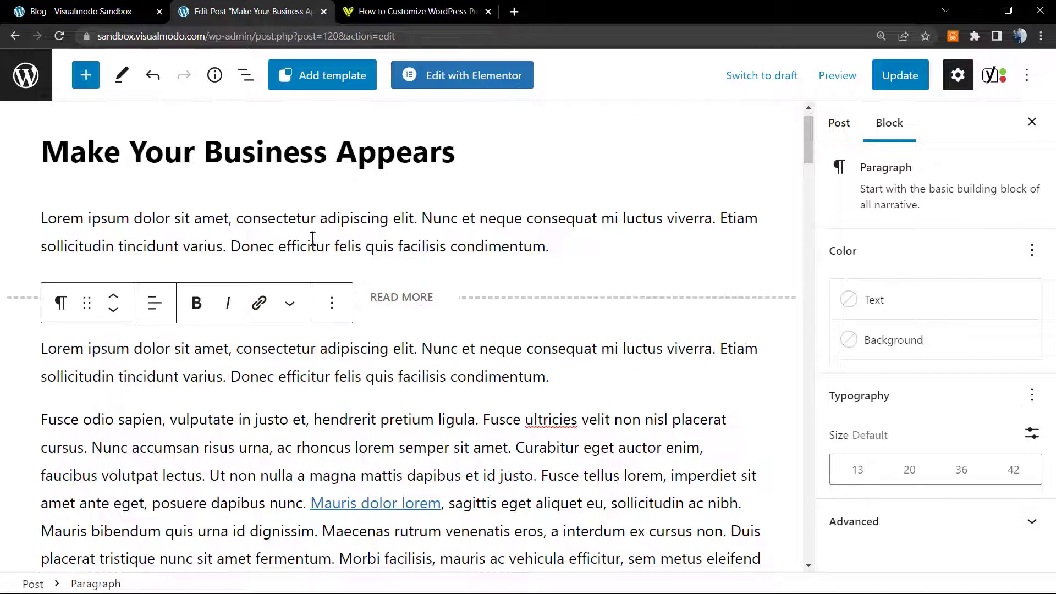
Replace the opening text with 'aaaa', update the post, and switch to the blog index.
type("aaaa")
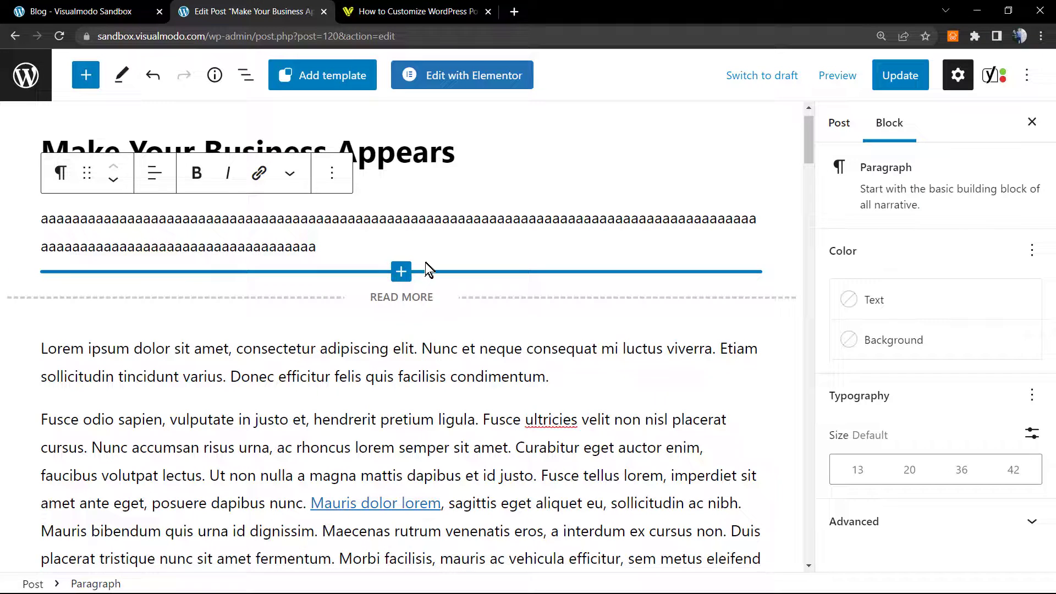
left_click(242, 219)
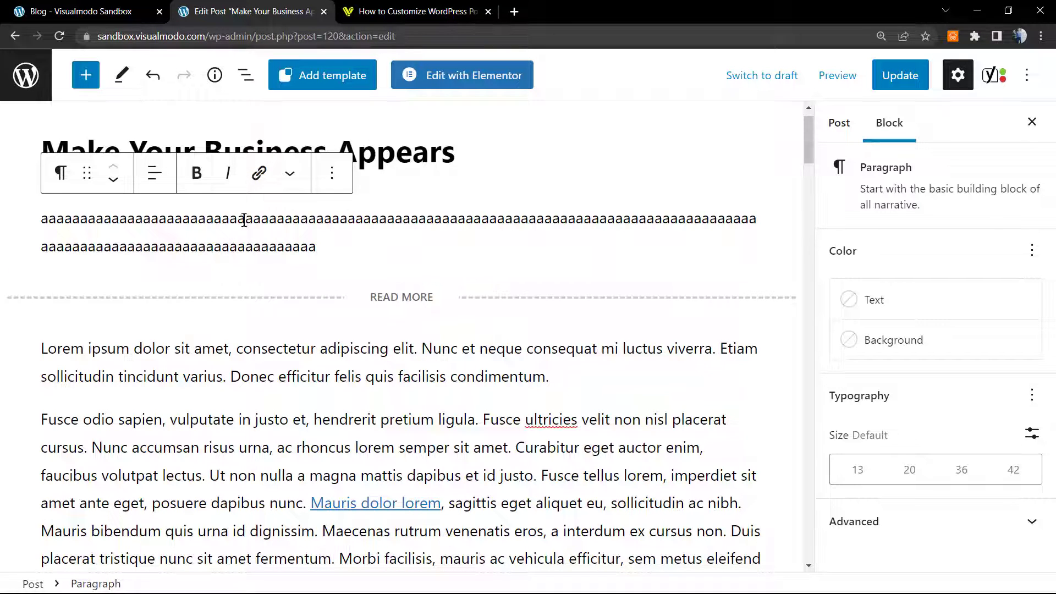
left_click_drag(41, 218, 314, 246)
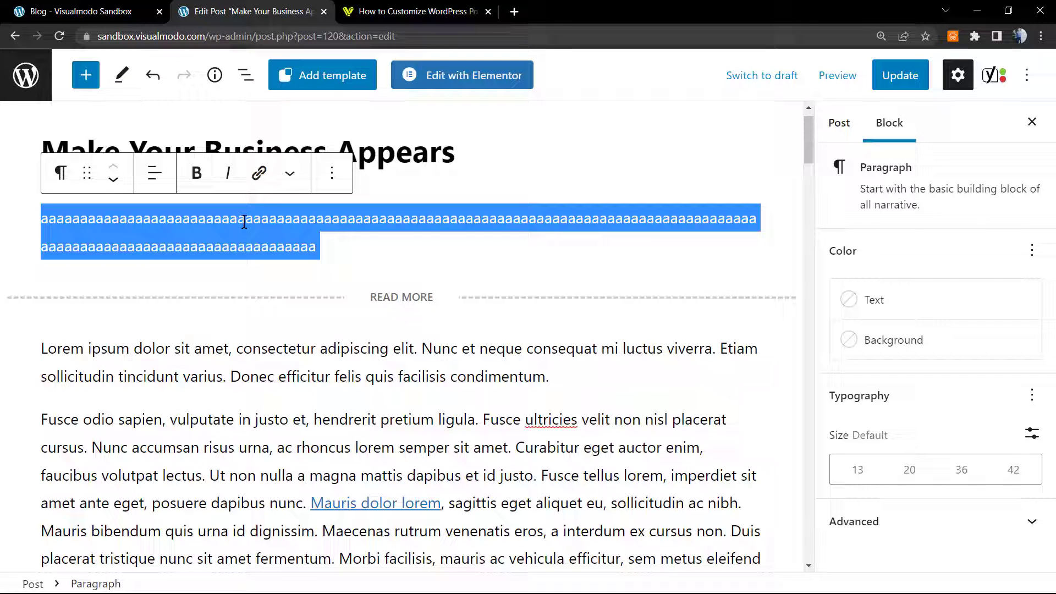
left_click(900, 75)
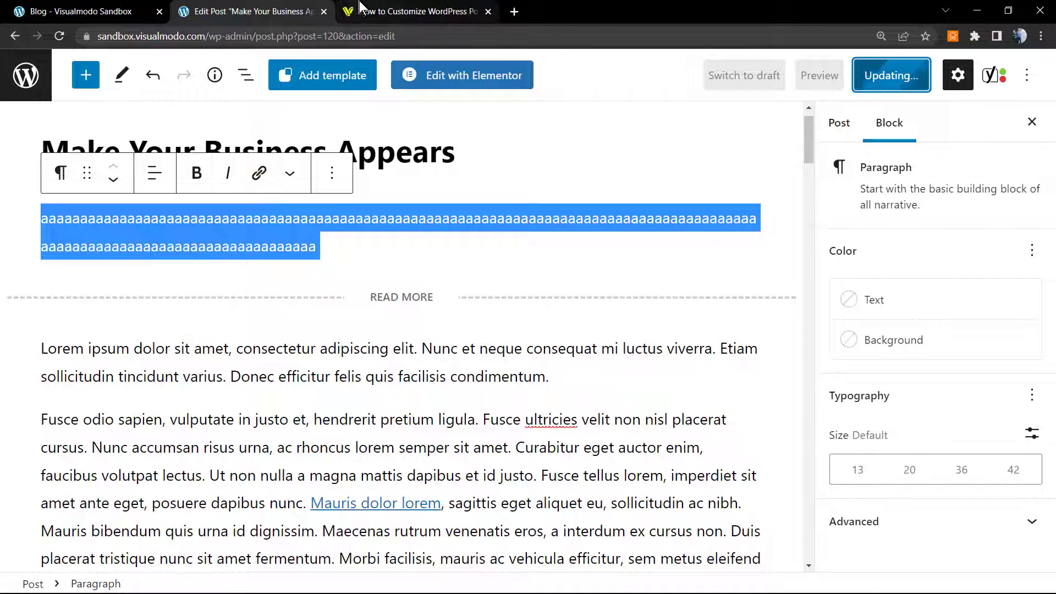
left_click(82, 11)
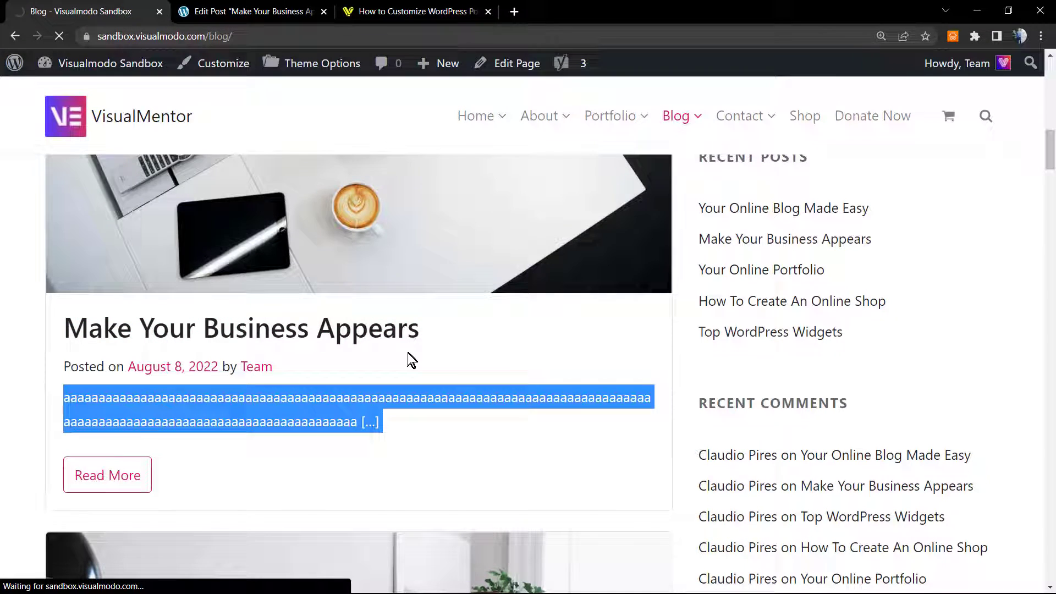
Open the live 'Make Your Business Appears' post and highlight its repeated-a's top line.
left_click(107, 475)
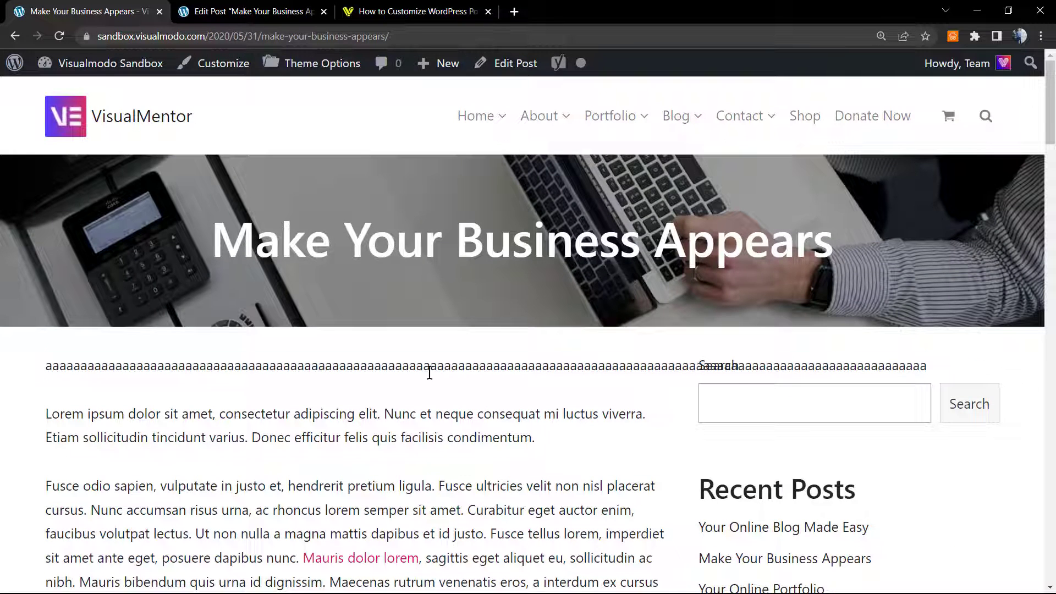
triple_click(429, 372)
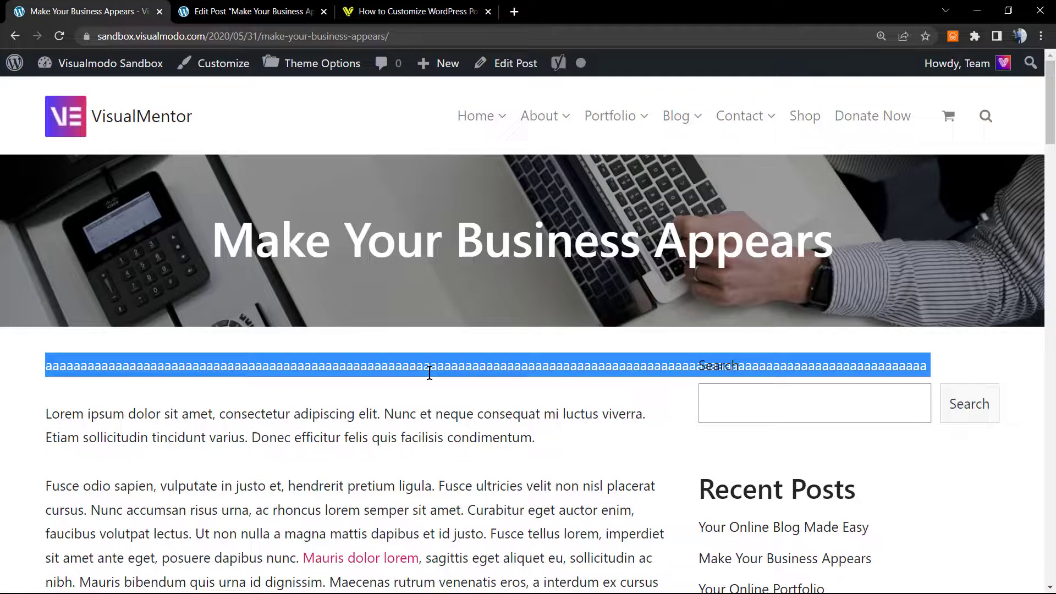
left_click(253, 12)
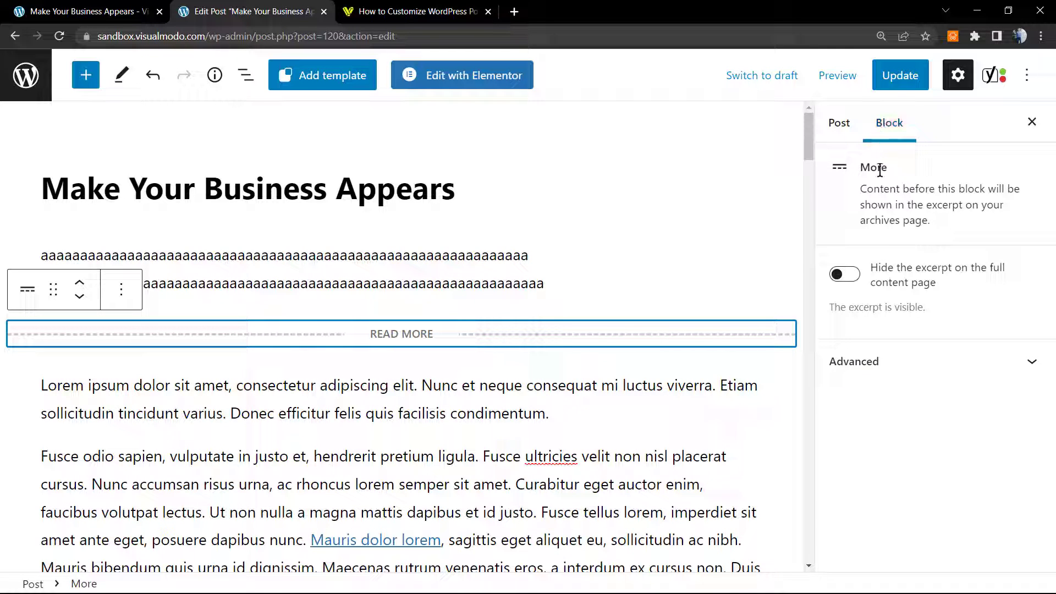
mouse_move(881, 275)
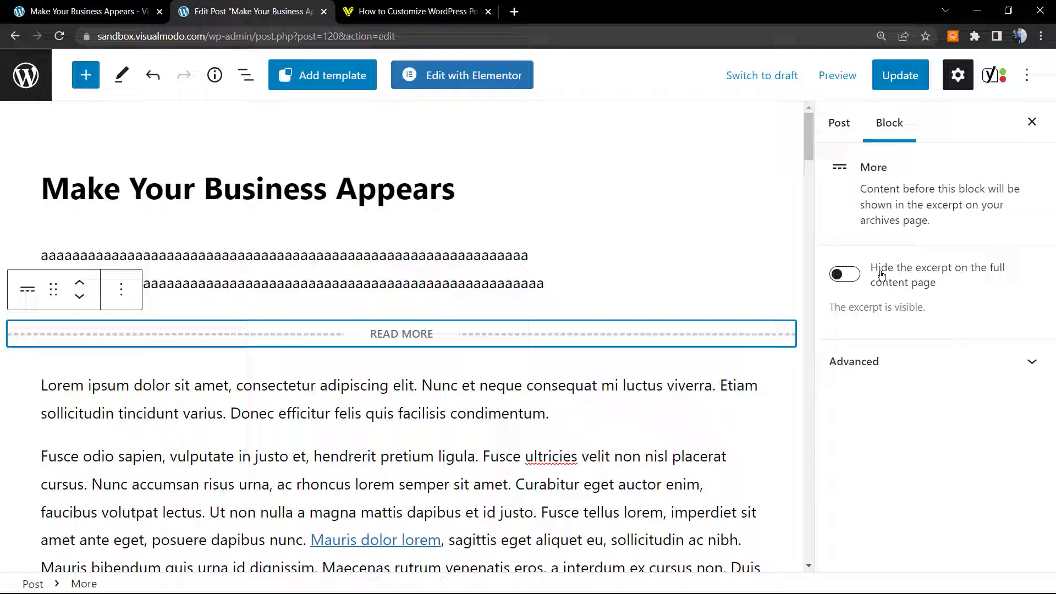
mouse_move(934, 274)
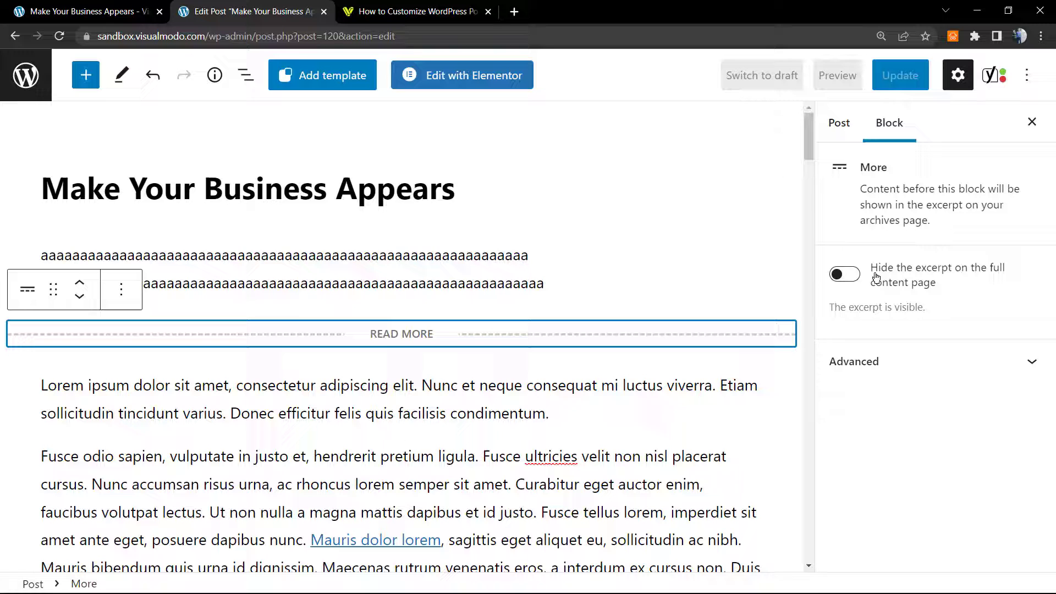
Enable 'Hide the excerpt on the full content page', update, and view the post.
left_click(844, 274)
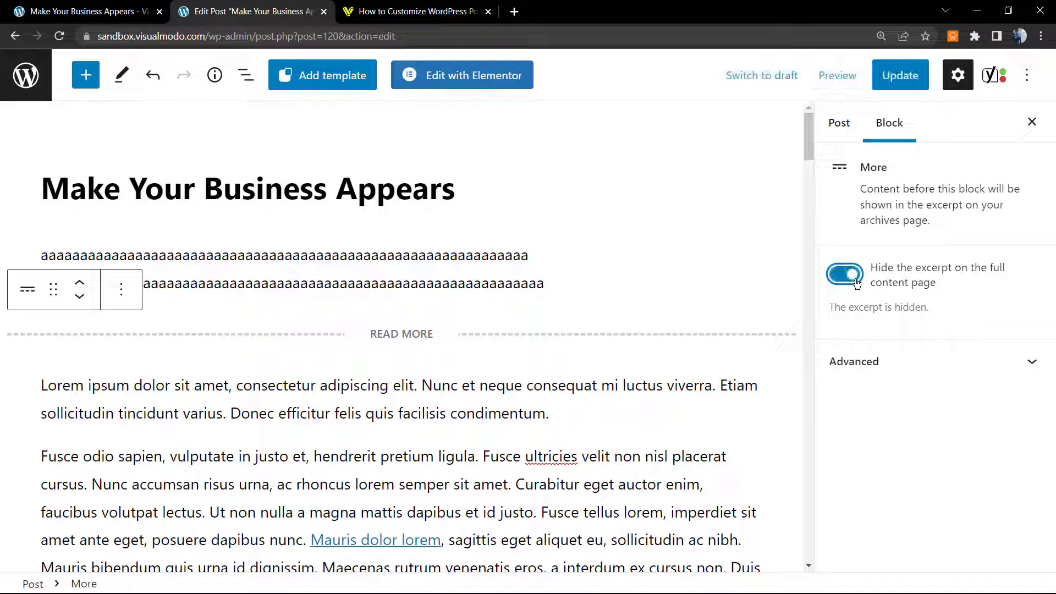
left_click(899, 76)
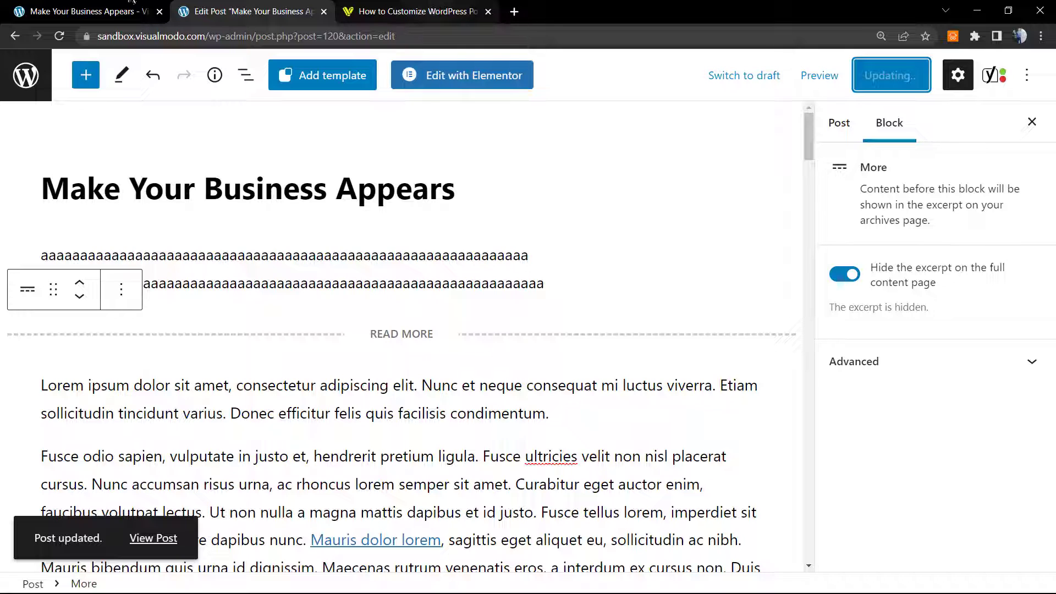
left_click(153, 538)
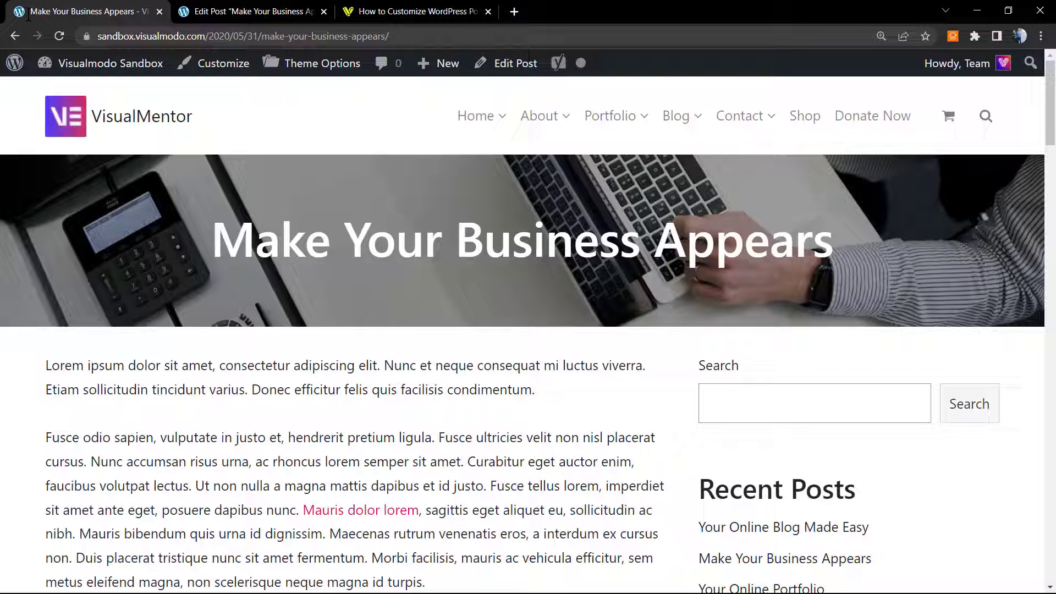
Check the 'aaaa' excerpt on the blog index, then open the post excerpts tutorial.
left_click(15, 33)
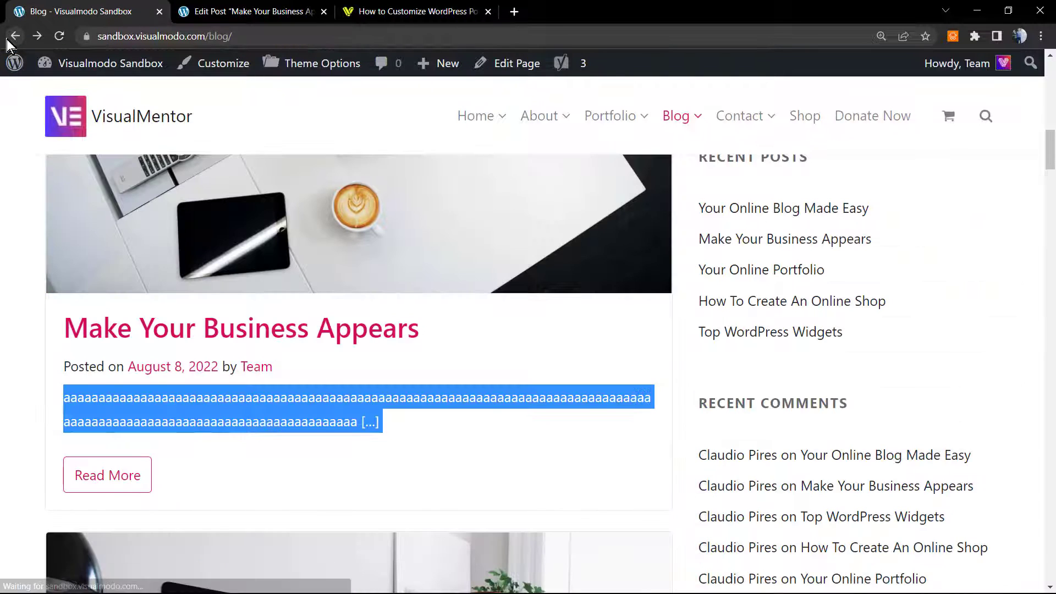
left_click(498, 383)
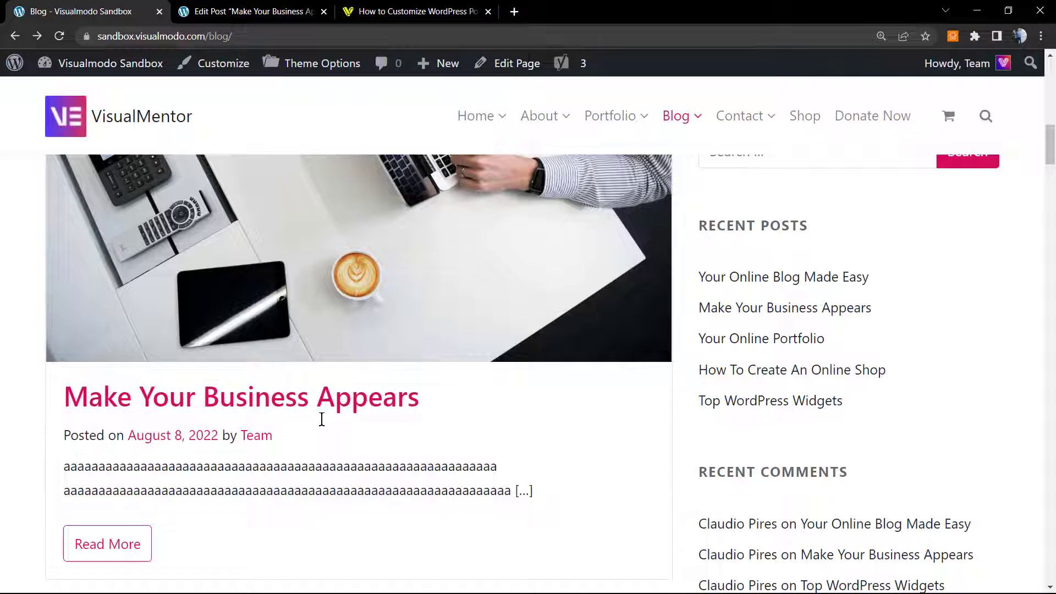
left_click(260, 11)
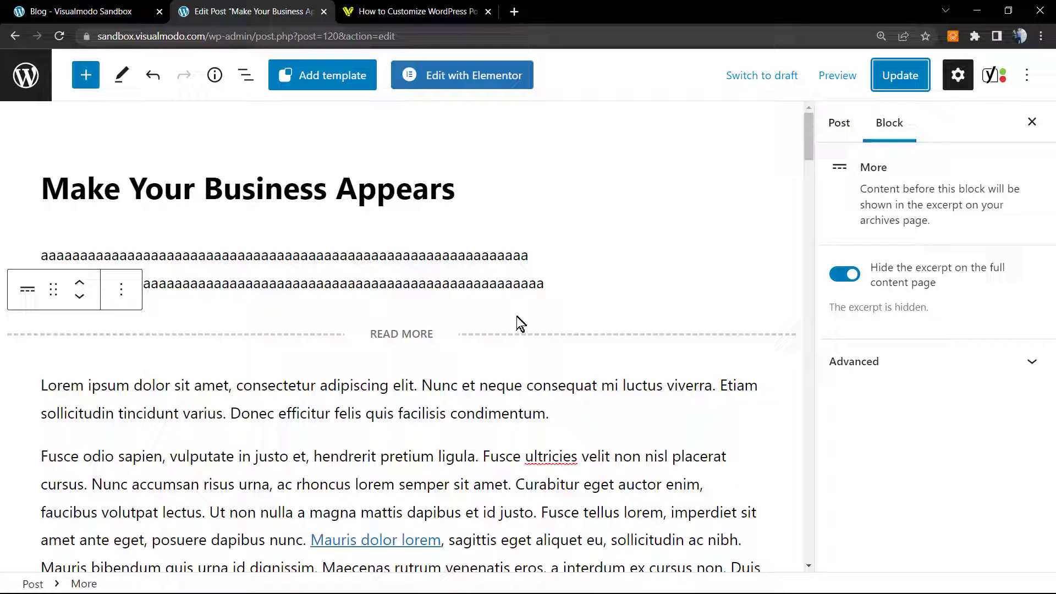
mouse_move(500, 330)
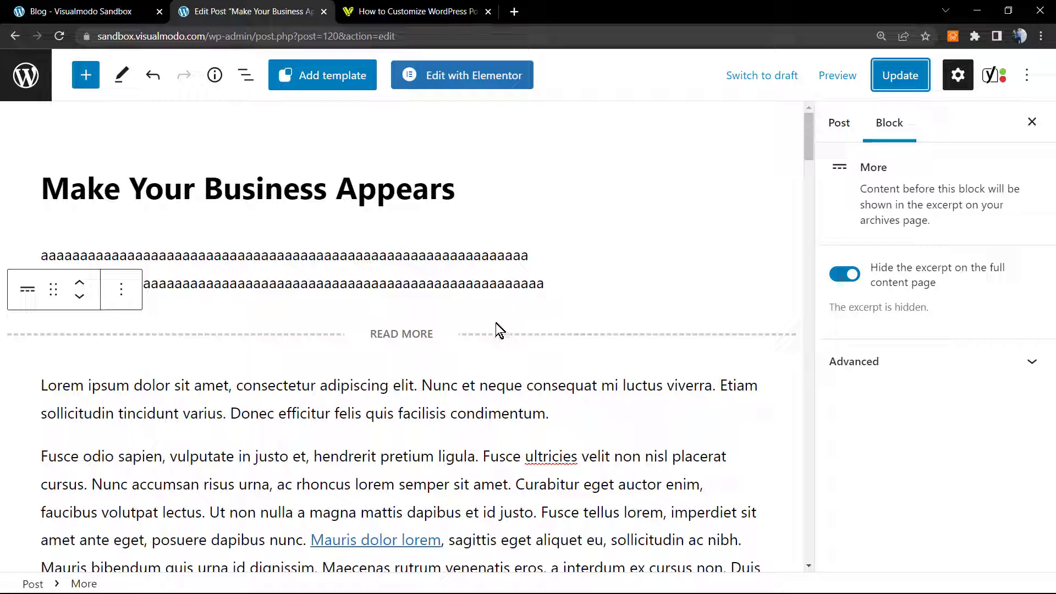
mouse_move(487, 346)
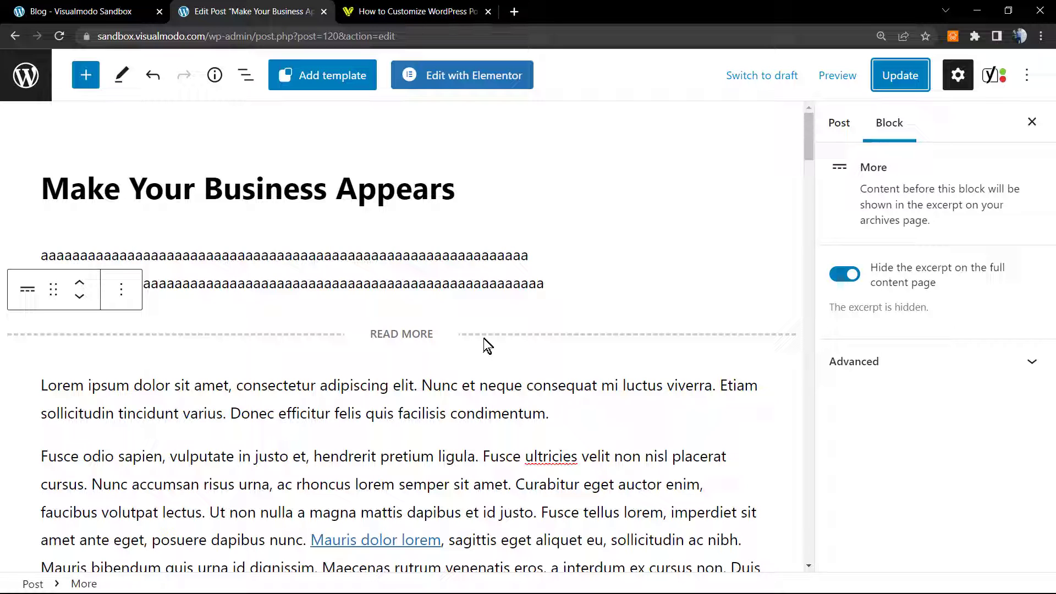
left_click(417, 11)
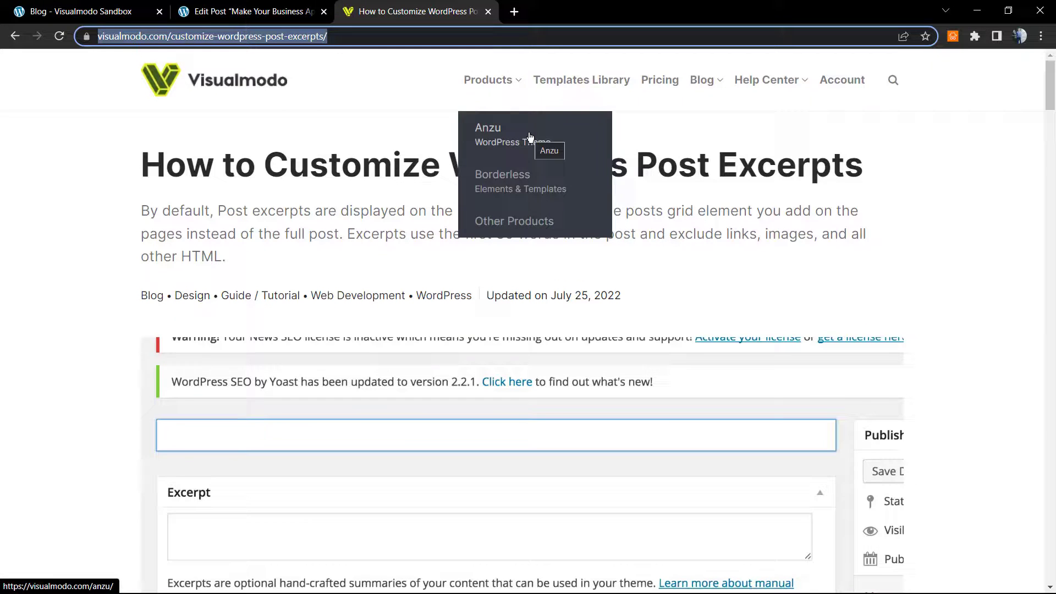
mouse_move(512, 190)
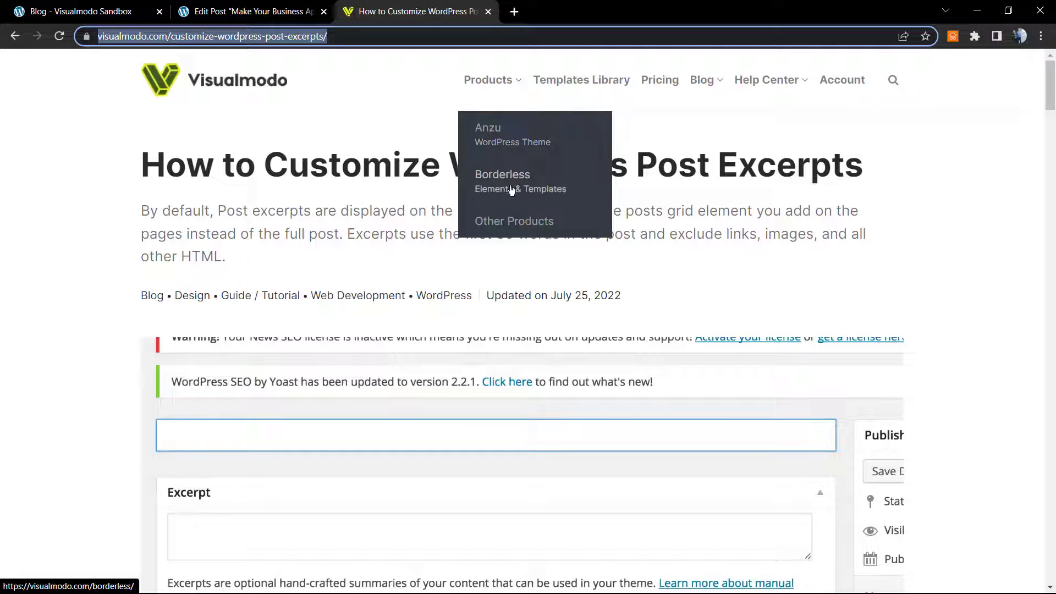
Open Visualmodo's Templates Library and scroll through the Anzu template designs.
left_click(582, 79)
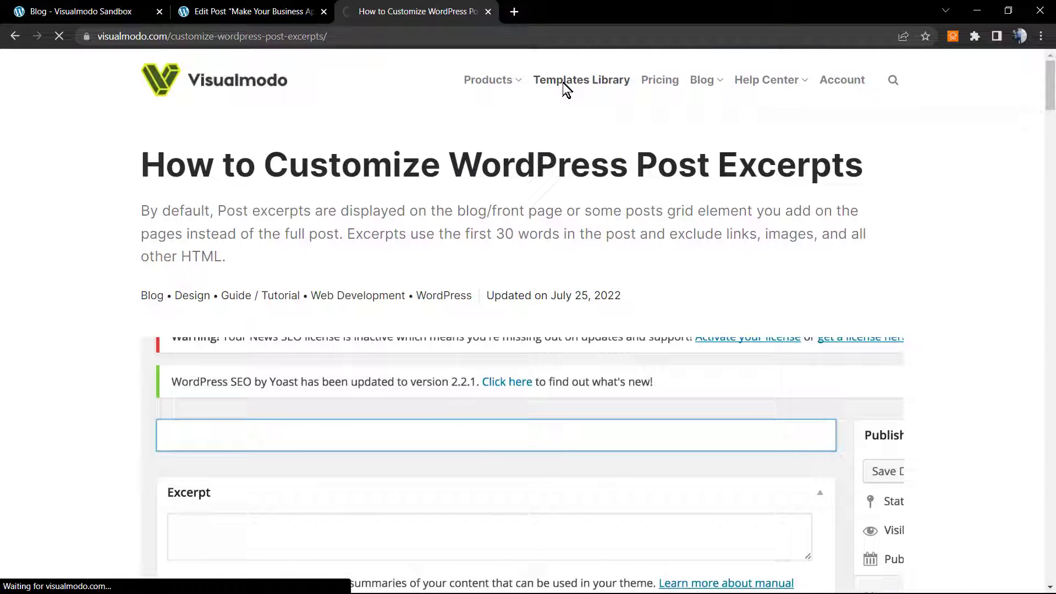
left_click(581, 80)
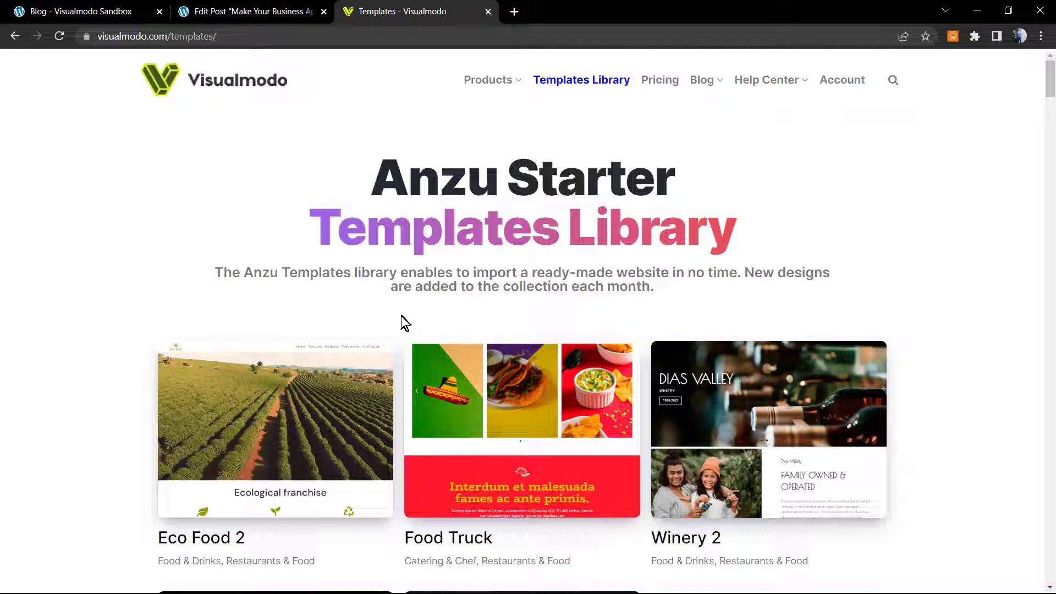
scroll("down", 3)
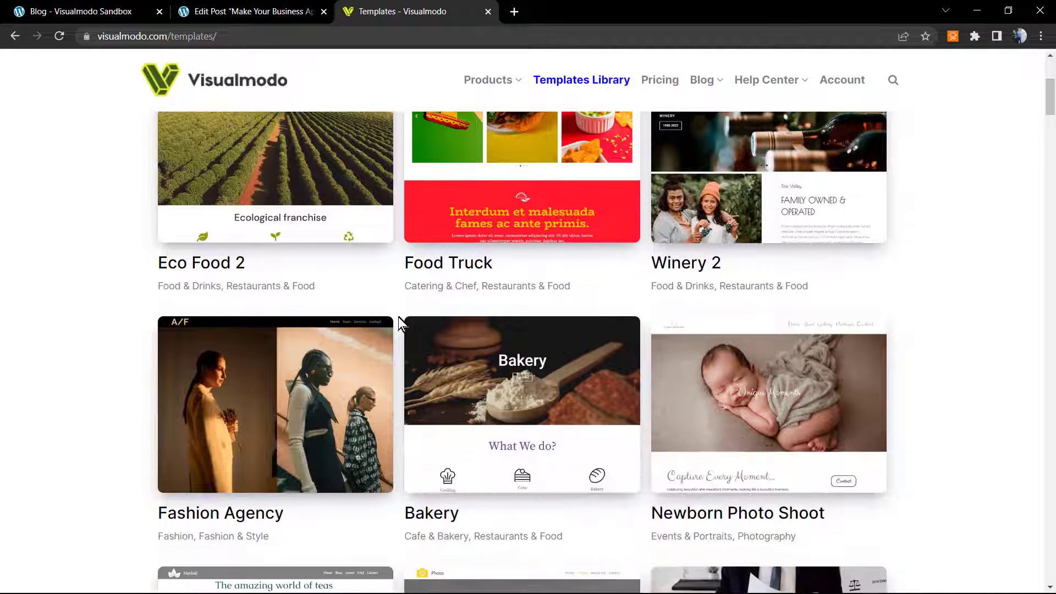
scroll("down", 3)
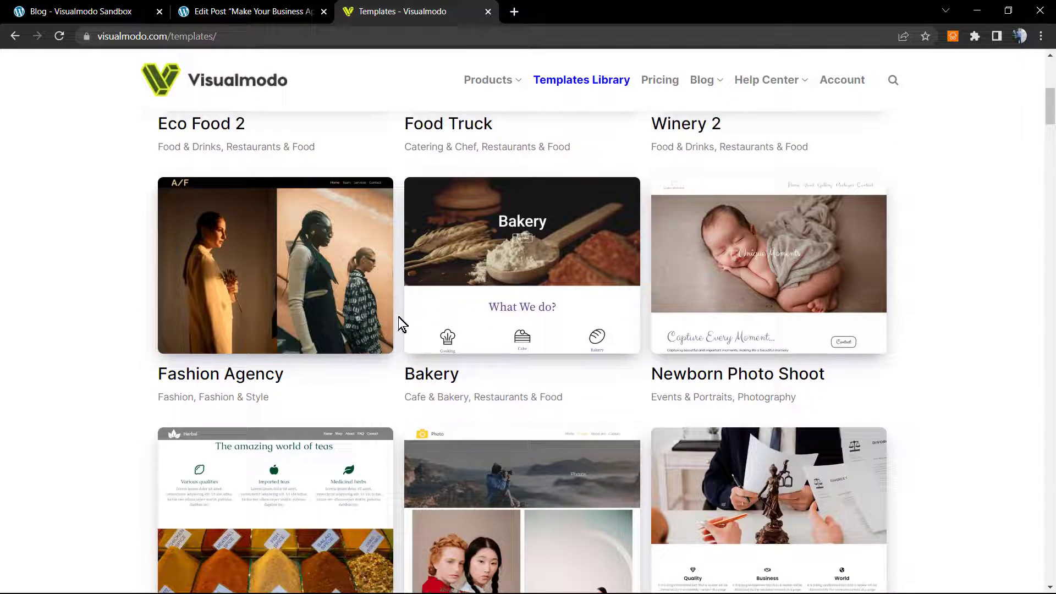
scroll("down", 3)
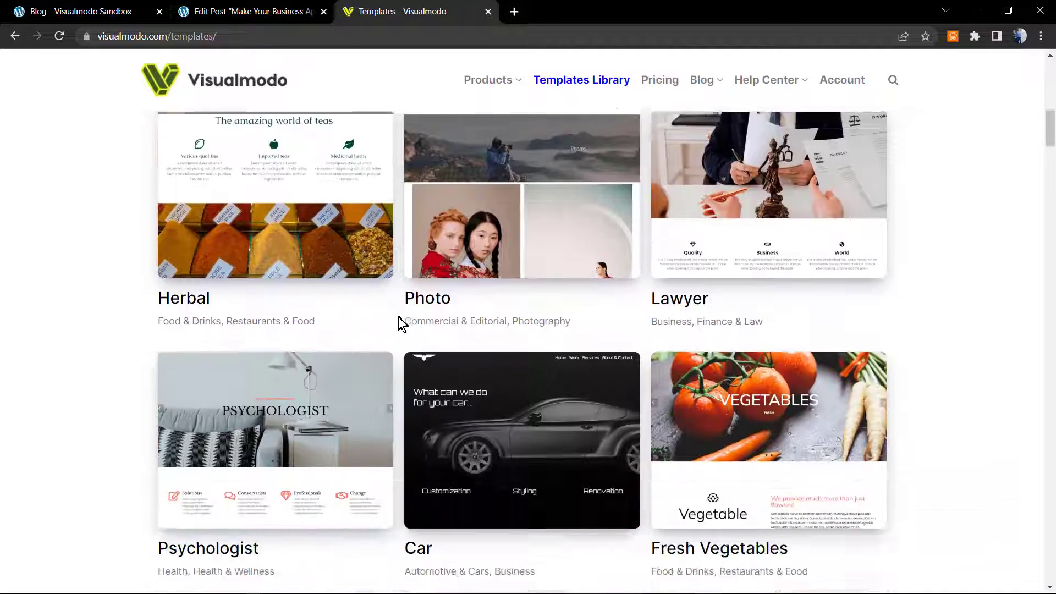
scroll("down", 3)
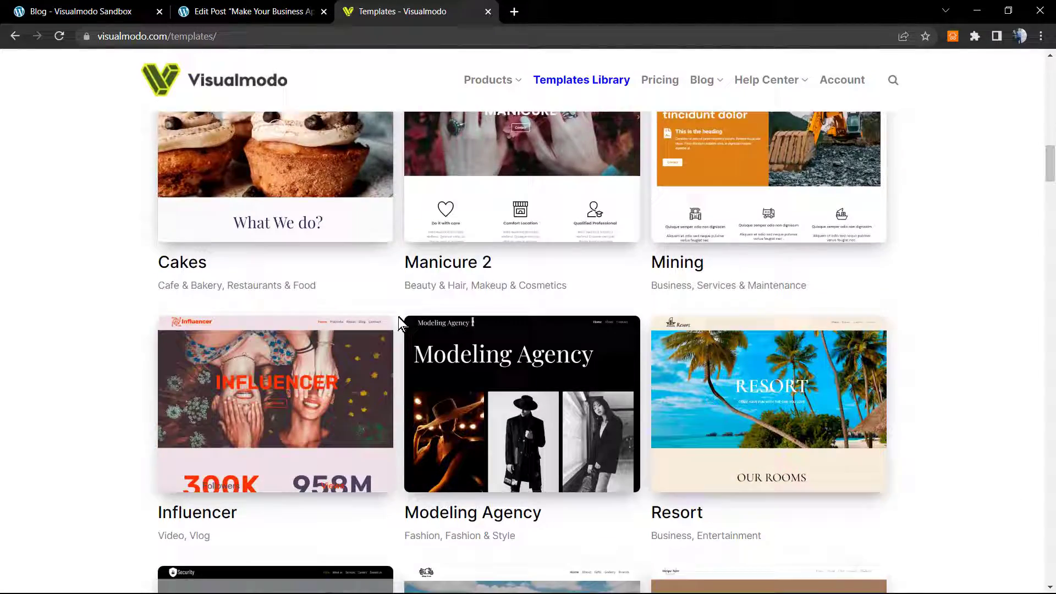
scroll("down", 3)
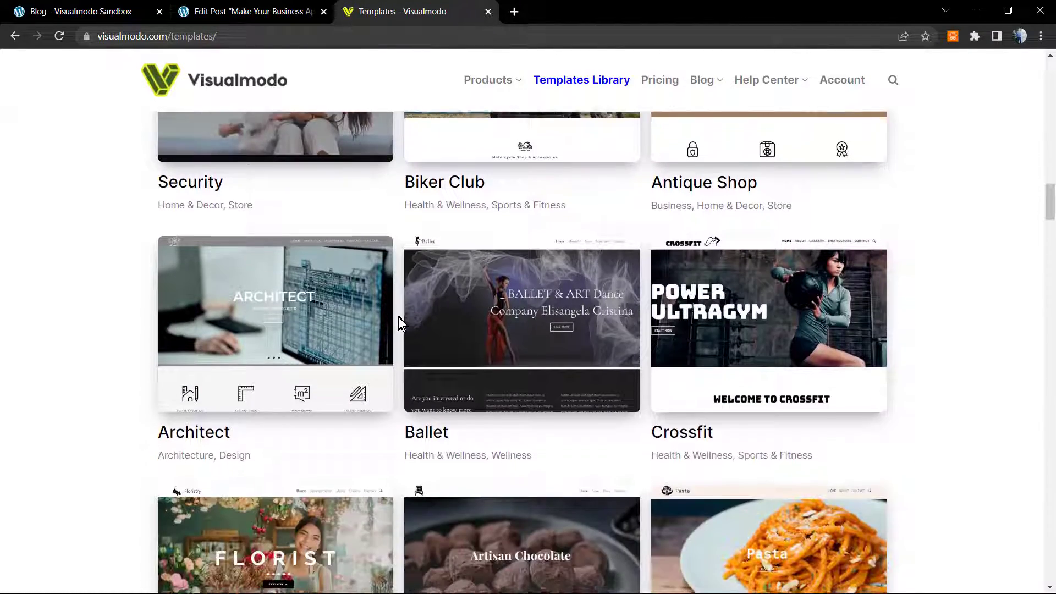
scroll("down", 3)
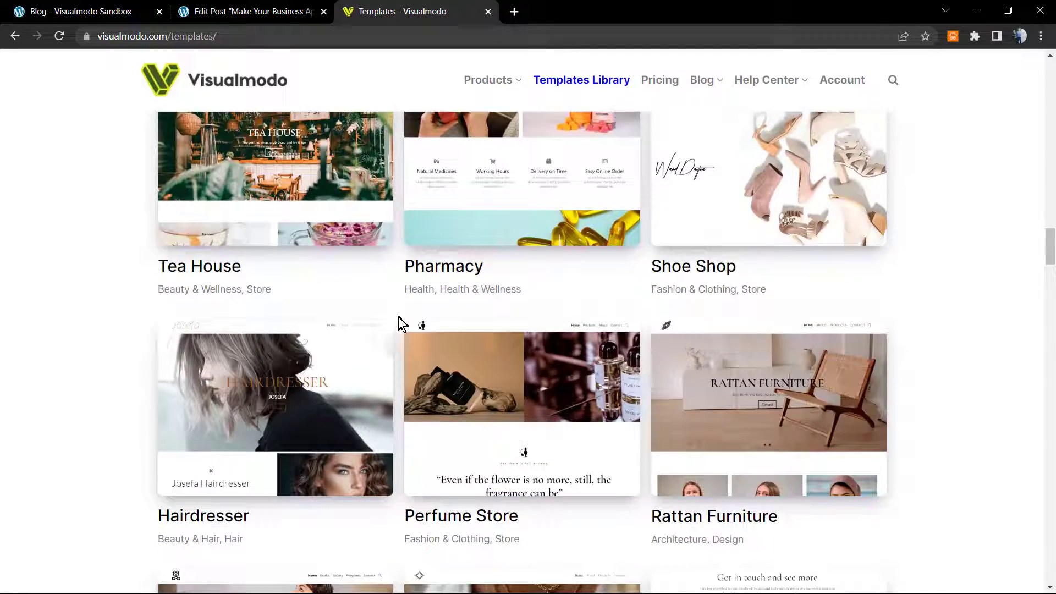
scroll("down", 3)
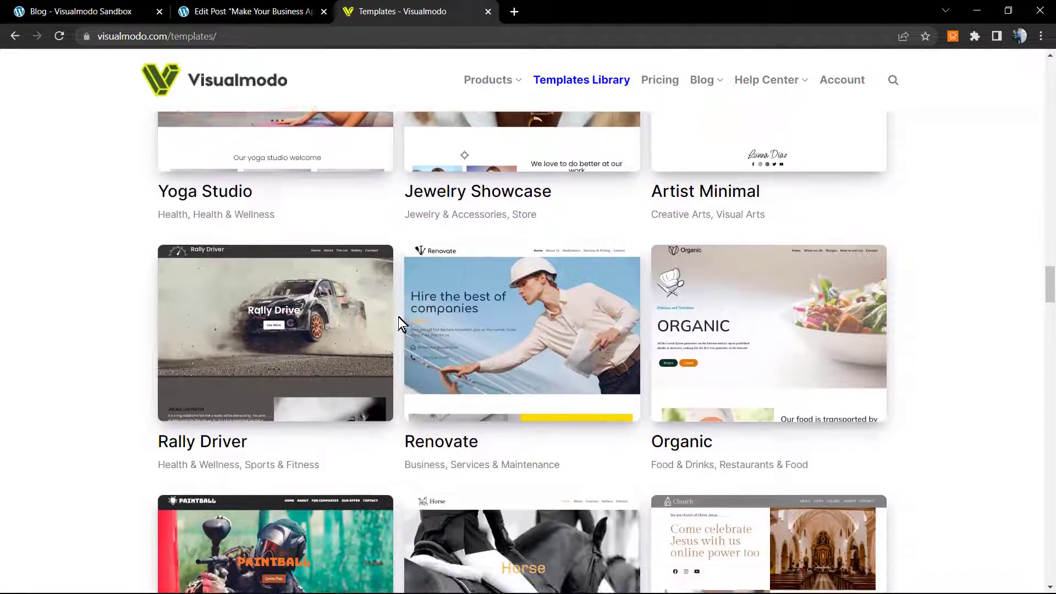
scroll("down", 3)
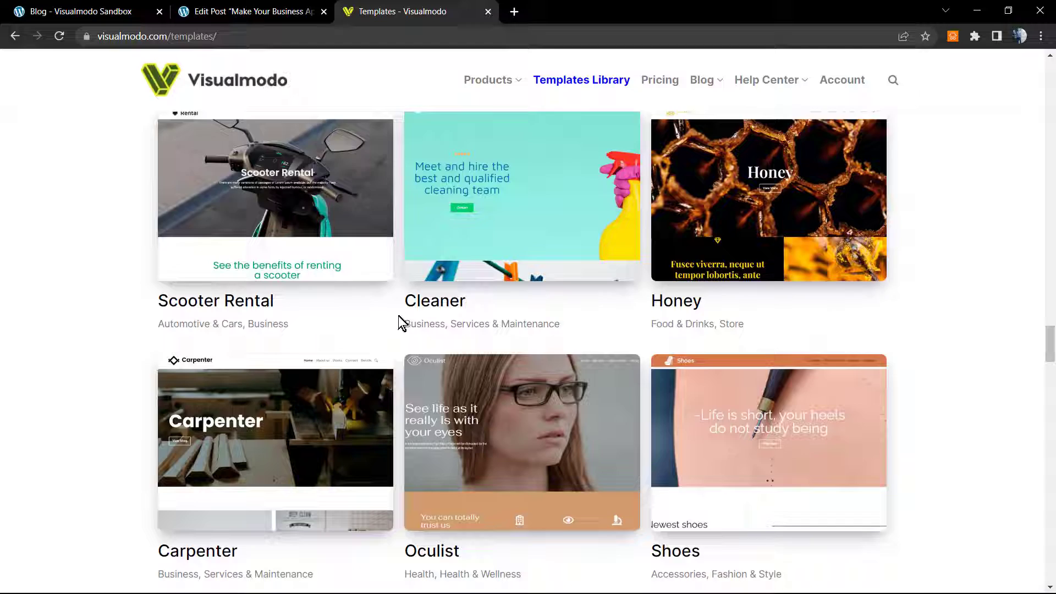
scroll("down", 3)
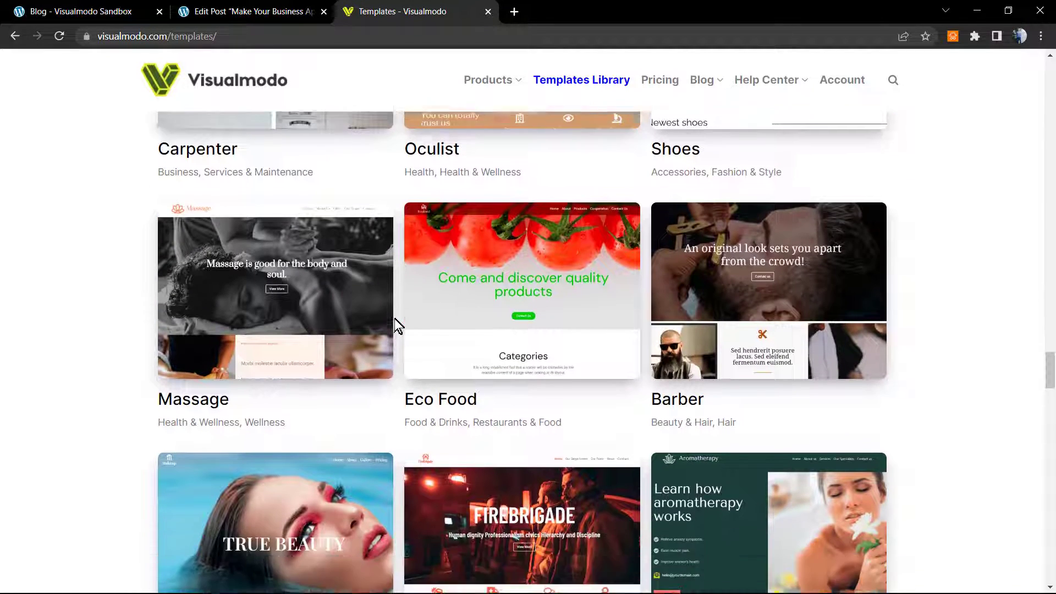
scroll("down", 3)
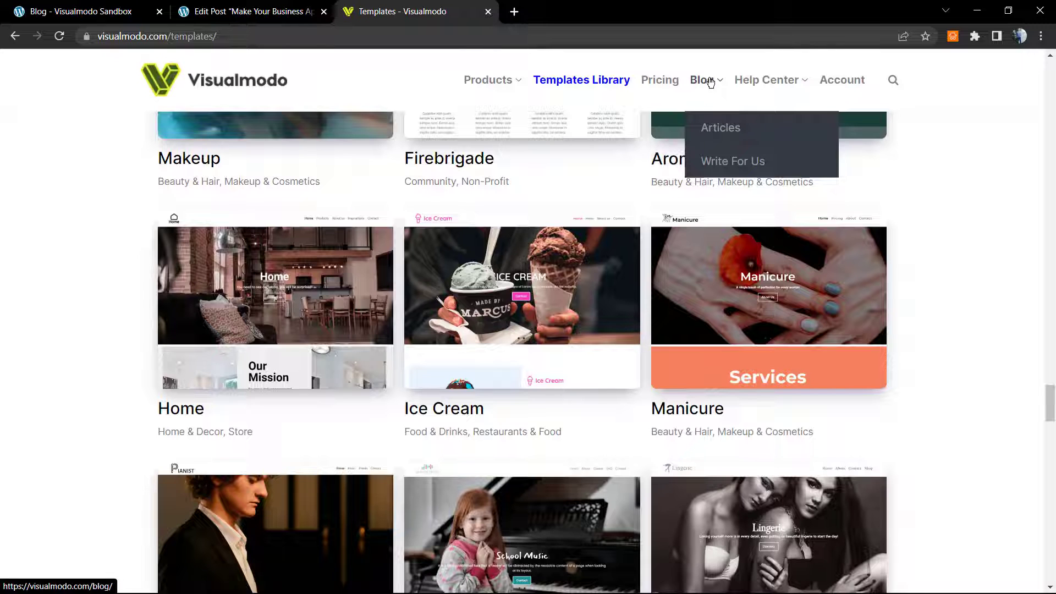
Open Visualmodo's Blog page and scroll down to the More on Visualmodo post list.
left_click(720, 127)
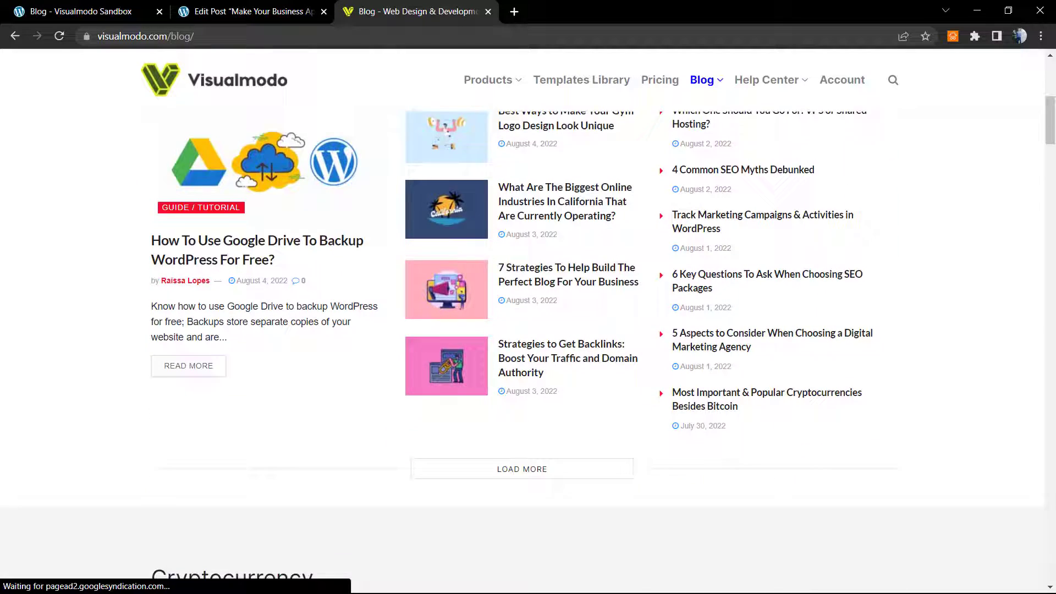
scroll("down", 3)
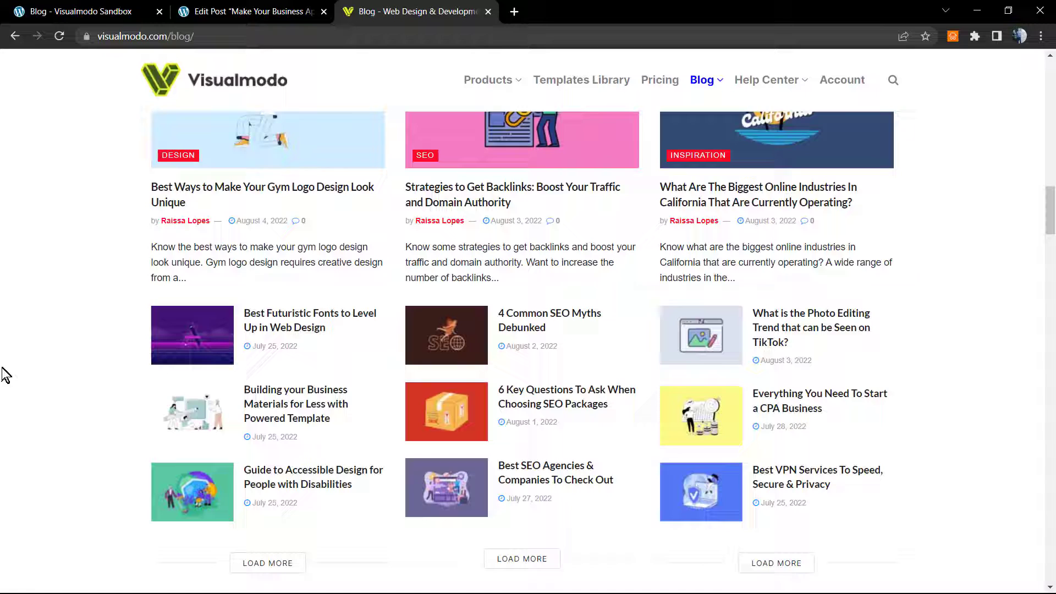
scroll("down", 3)
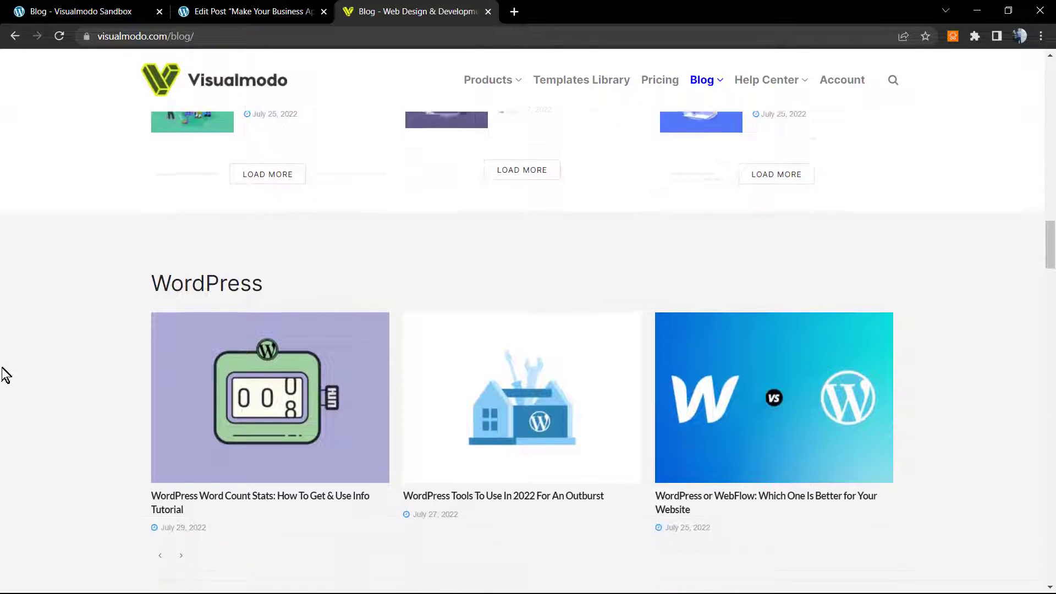
scroll("up", 3)
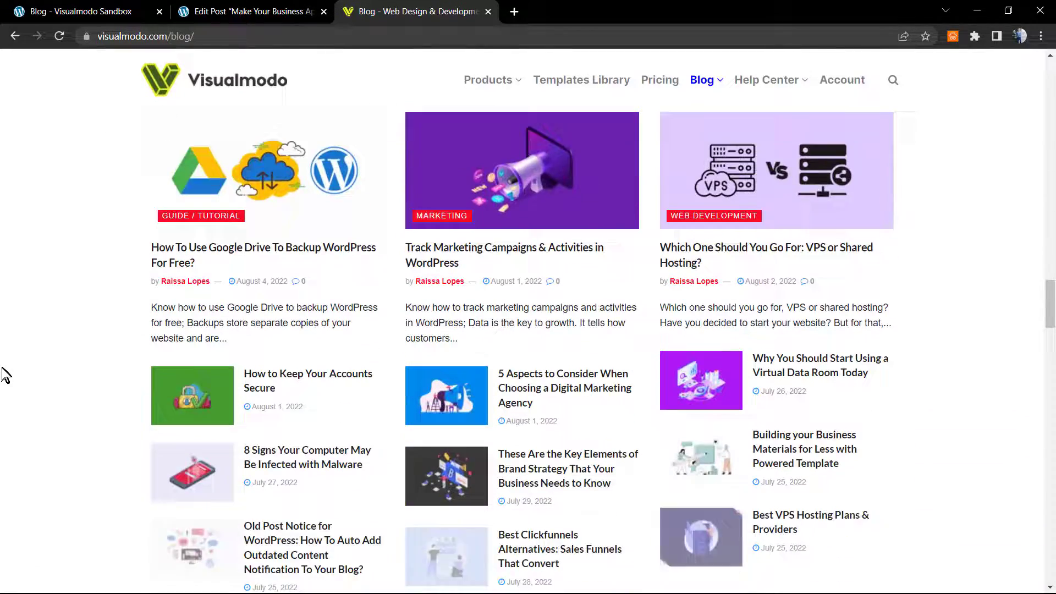
scroll("down", 3)
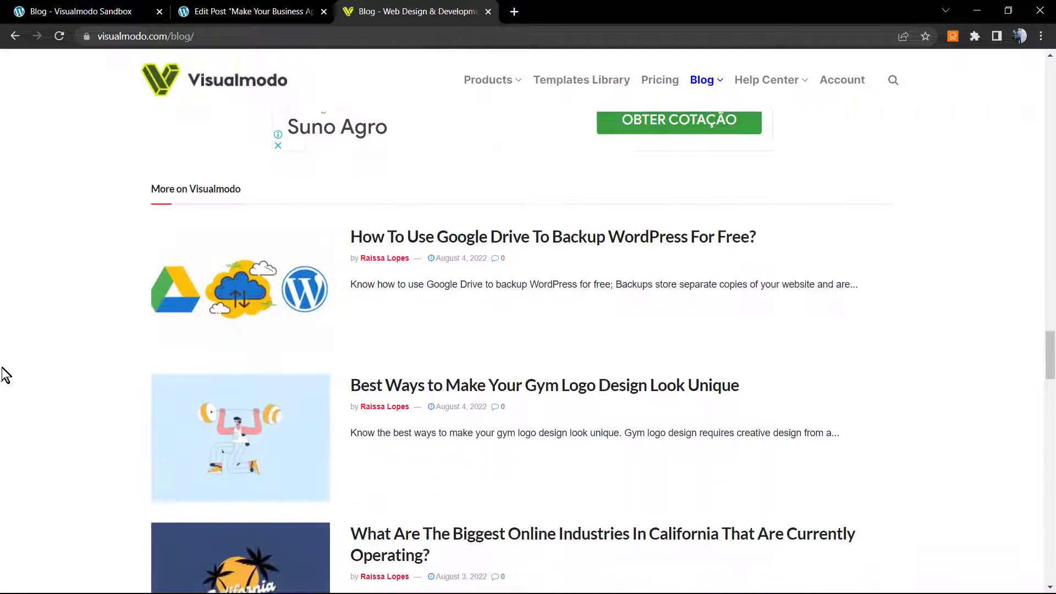
scroll("down", 3)
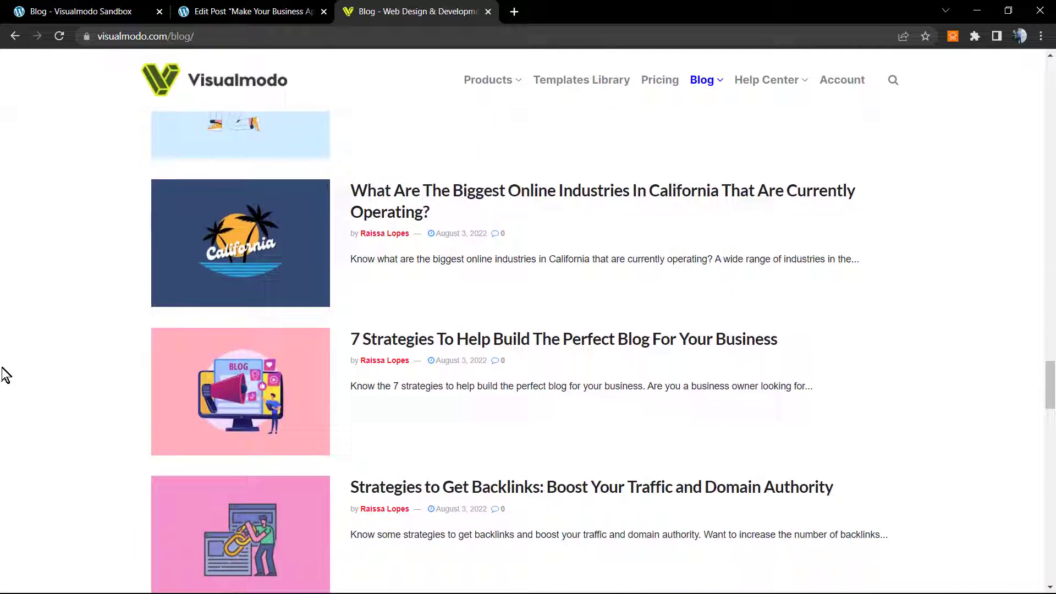
scroll("down", 3)
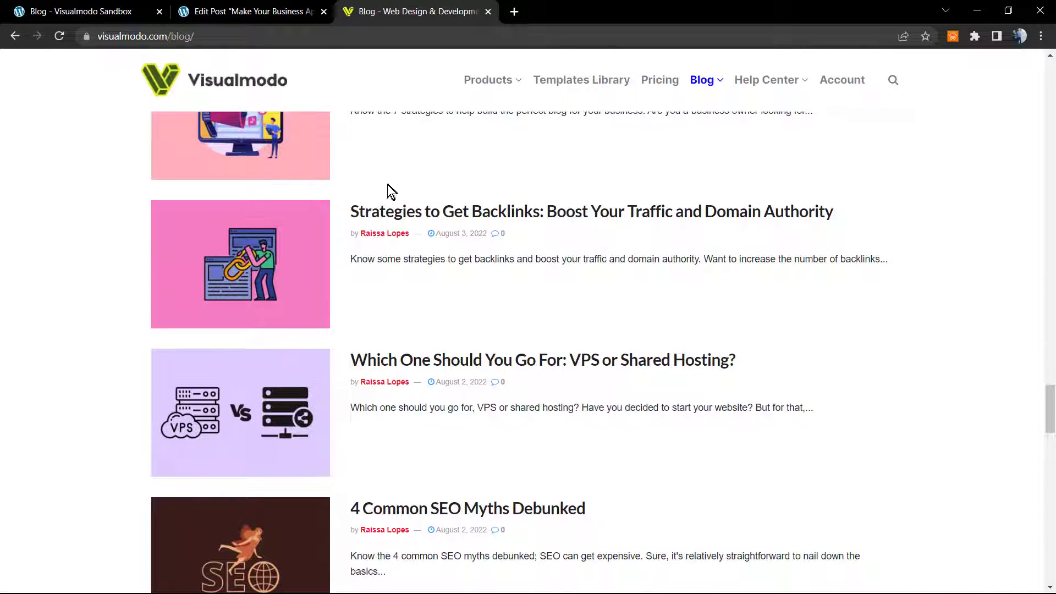